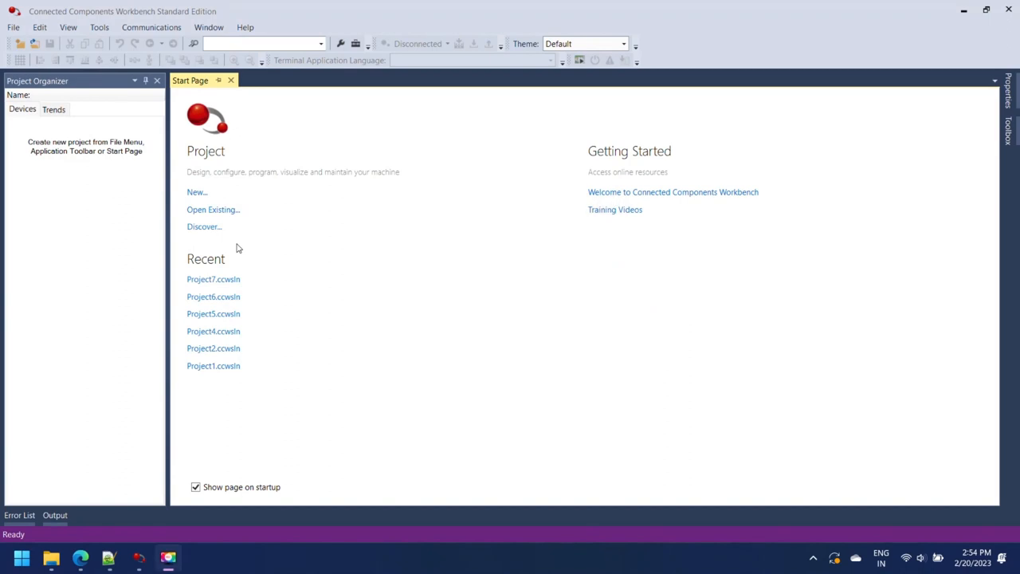
# Start a new project from the Start Page, keeping the default name Project8
pyautogui.click(196, 191)
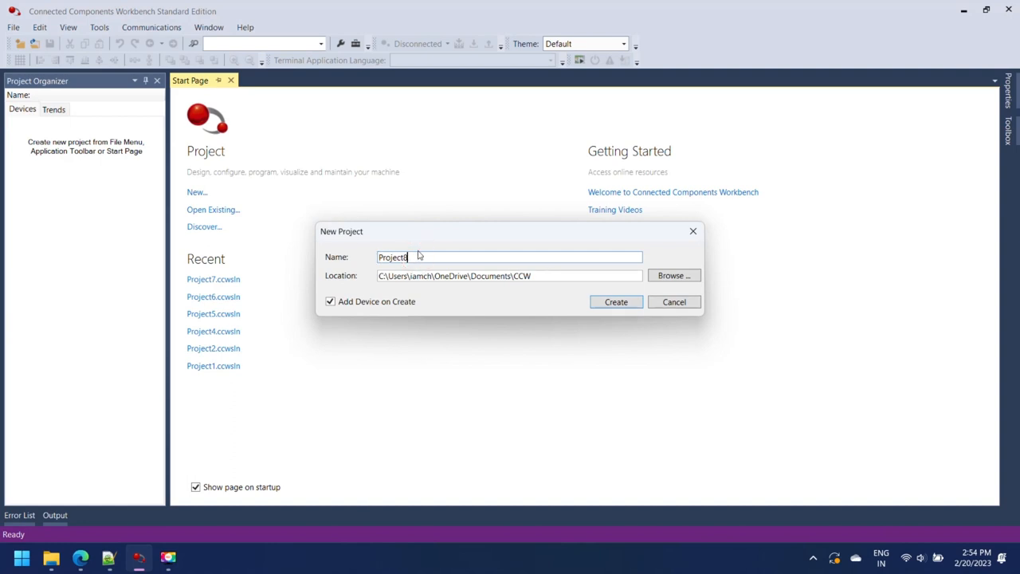
pyautogui.moveTo(333, 311)
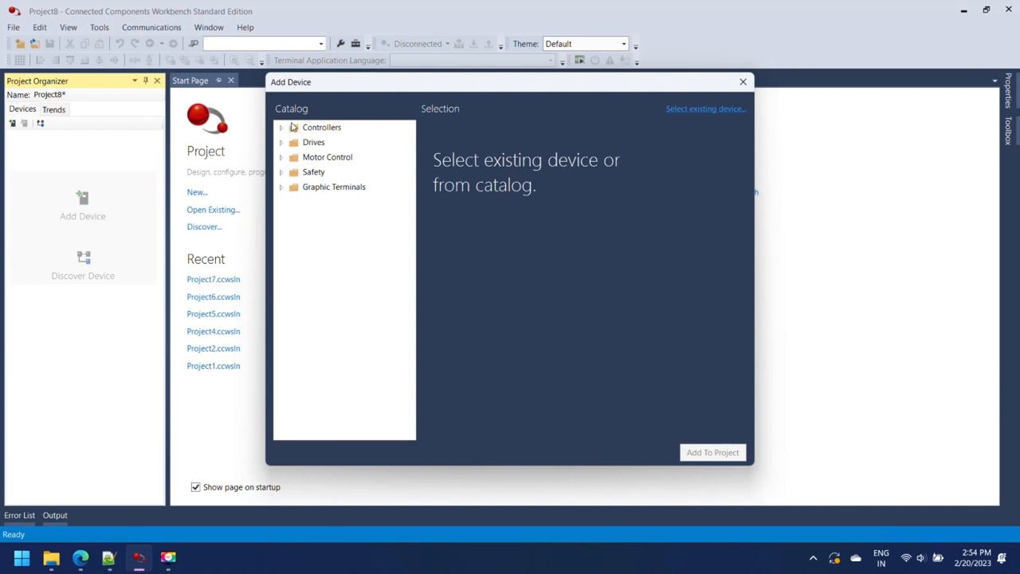
# Add the Micro850 simulator controller 2080-LC50-48QWB-SIM from the catalog to the project
pyautogui.click(282, 128)
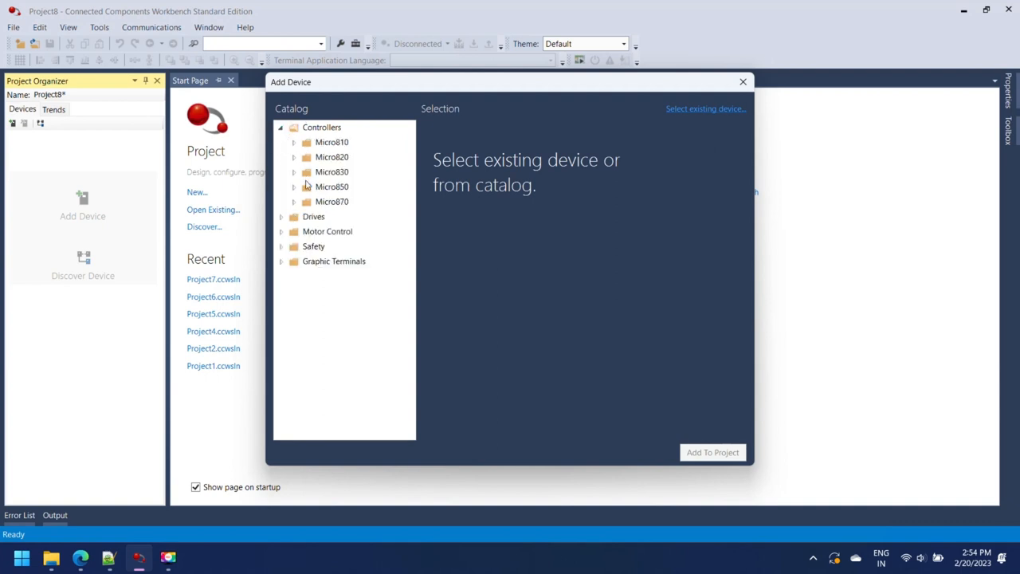
pyautogui.click(293, 187)
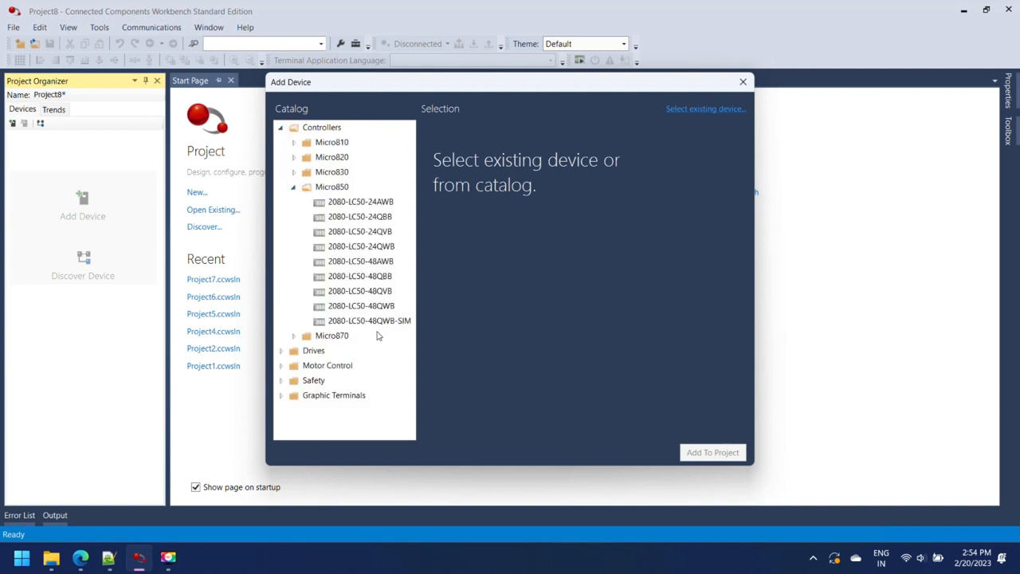
pyautogui.click(370, 321)
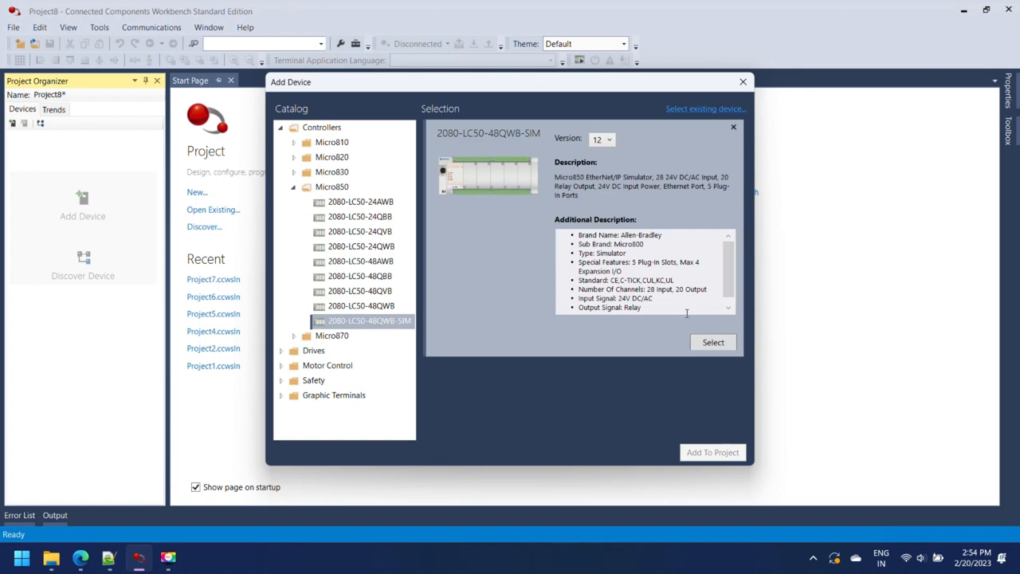
pyautogui.click(711, 341)
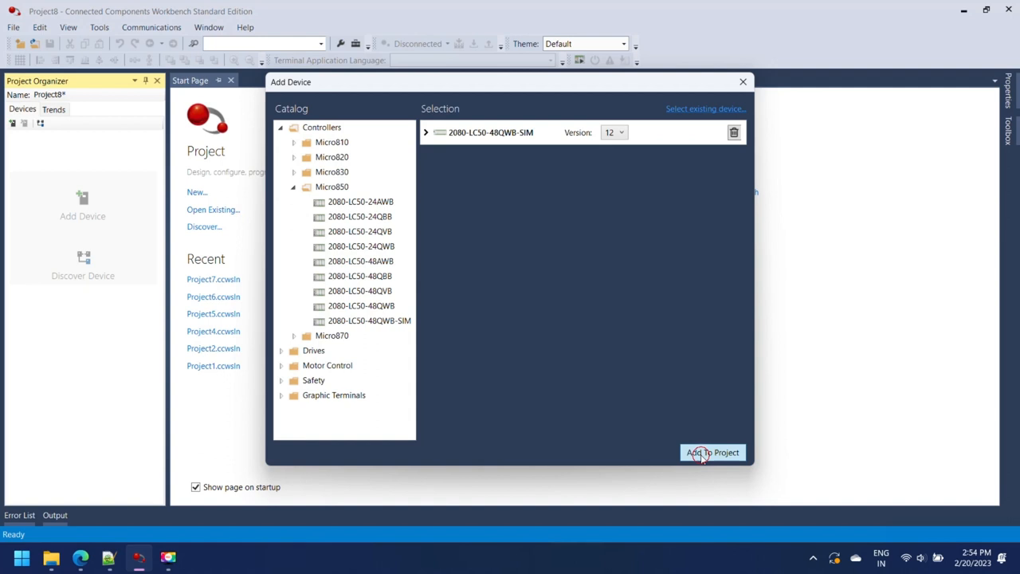
pyautogui.click(711, 452)
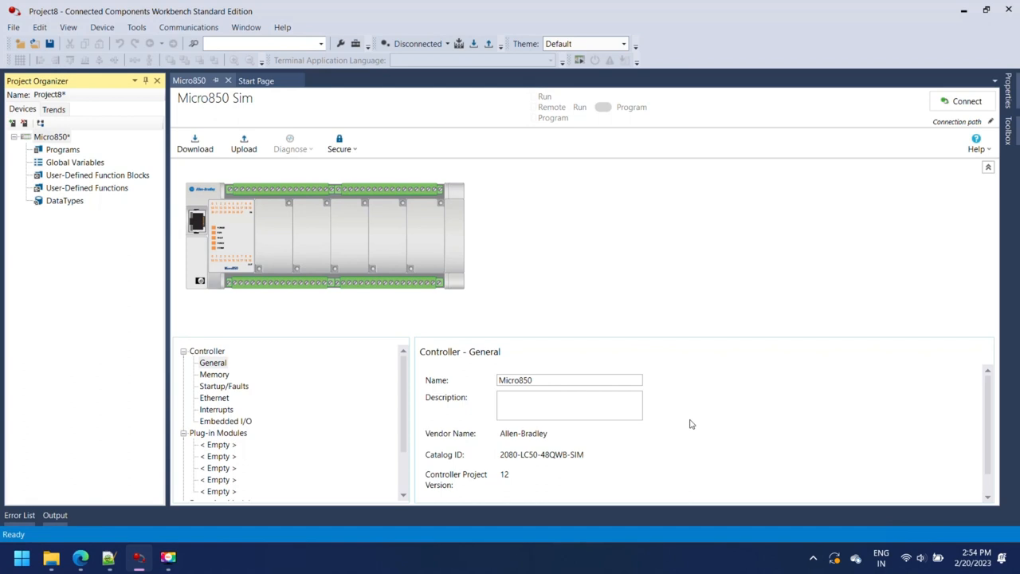
pyautogui.moveTo(220, 417)
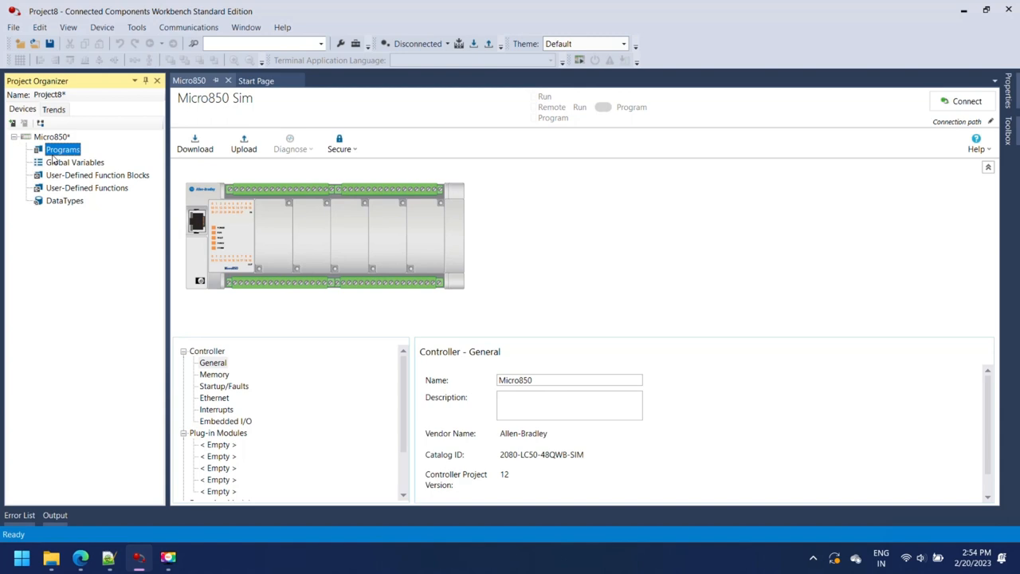
# Add a new LD ladder program Prog1 under Programs and open it for editing
pyautogui.rightClick(62, 150)
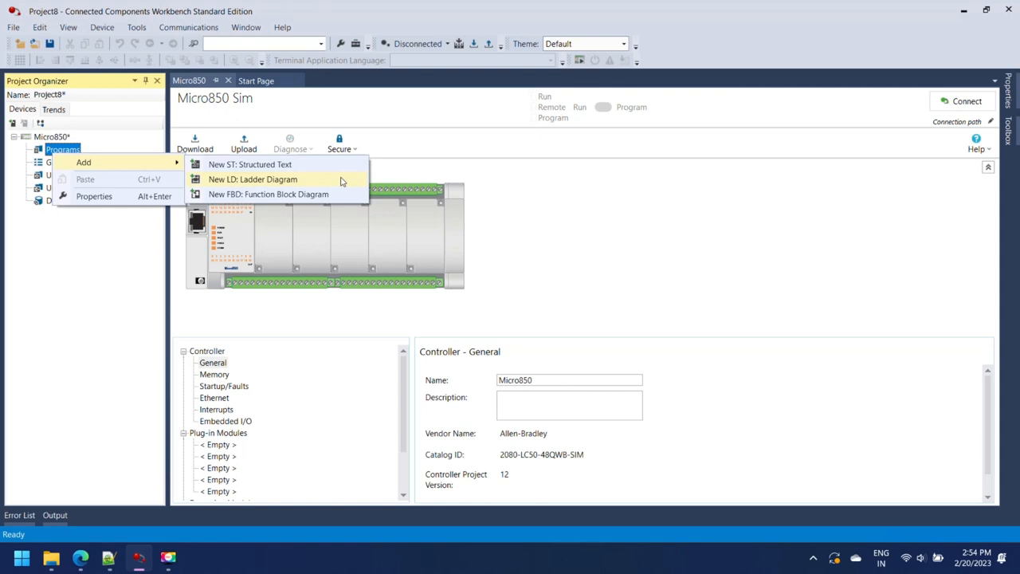
pyautogui.click(252, 178)
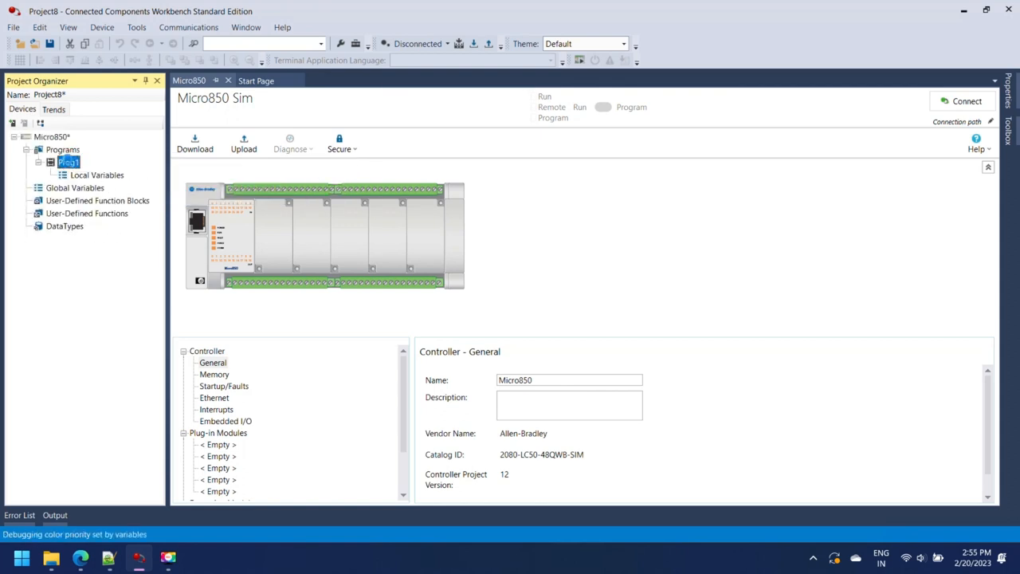
pyautogui.doubleClick(68, 162)
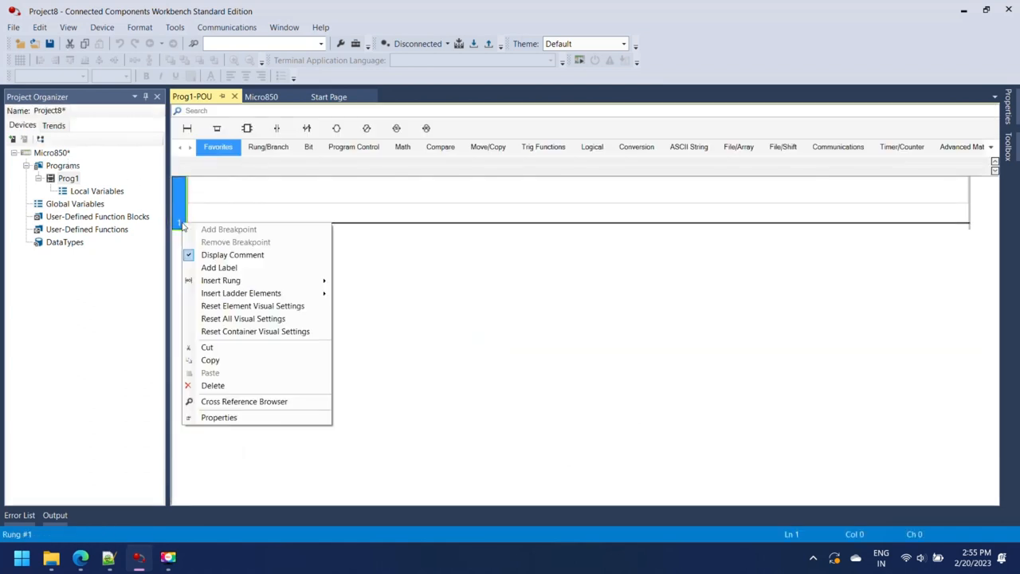
pyautogui.click(95, 191)
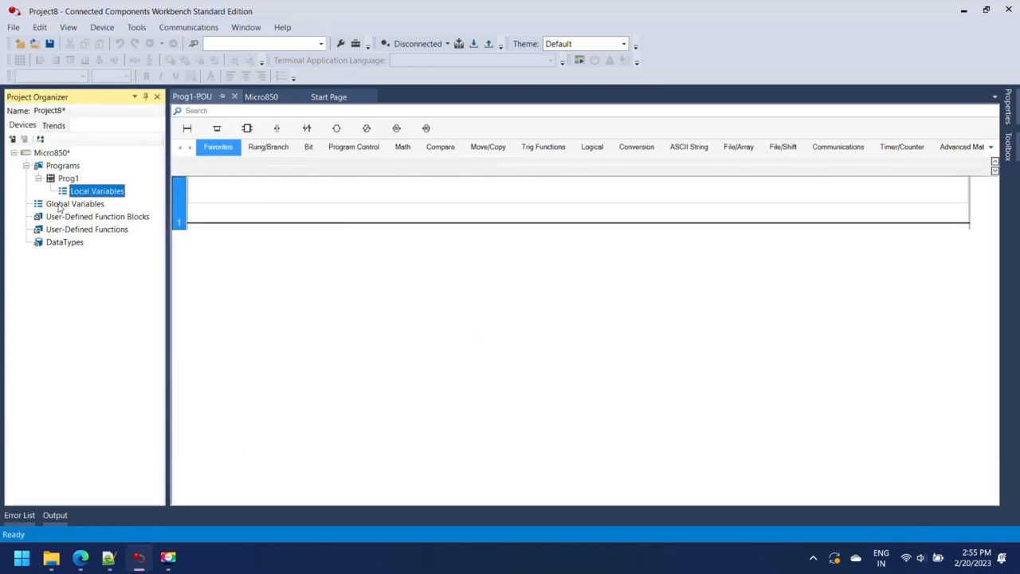
# Give the first digital output _IO_EM_DO_00 the alias output in Global Variables
pyautogui.click(75, 204)
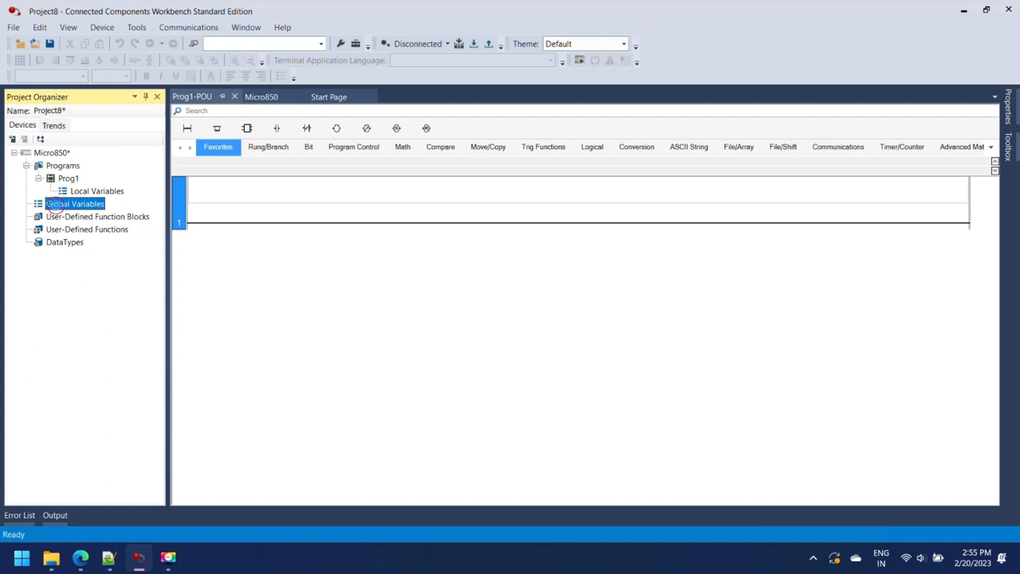
pyautogui.doubleClick(73, 204)
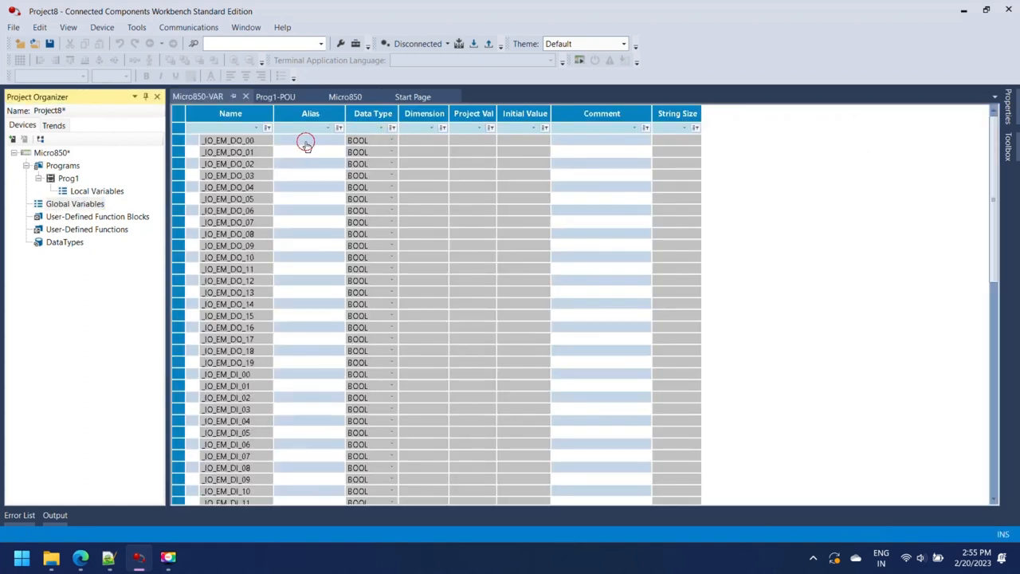
pyautogui.click(306, 140)
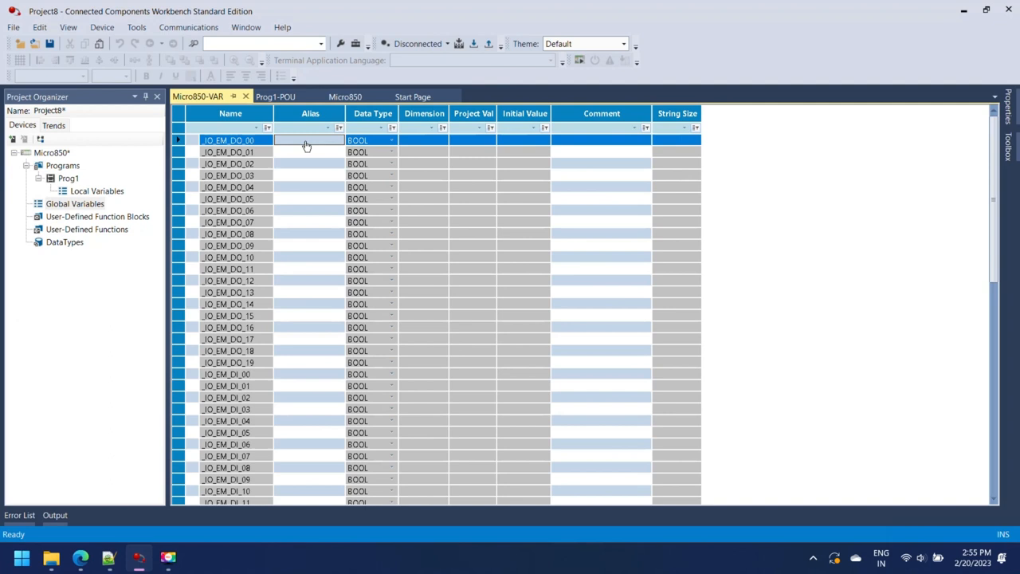
pyautogui.click(268, 127)
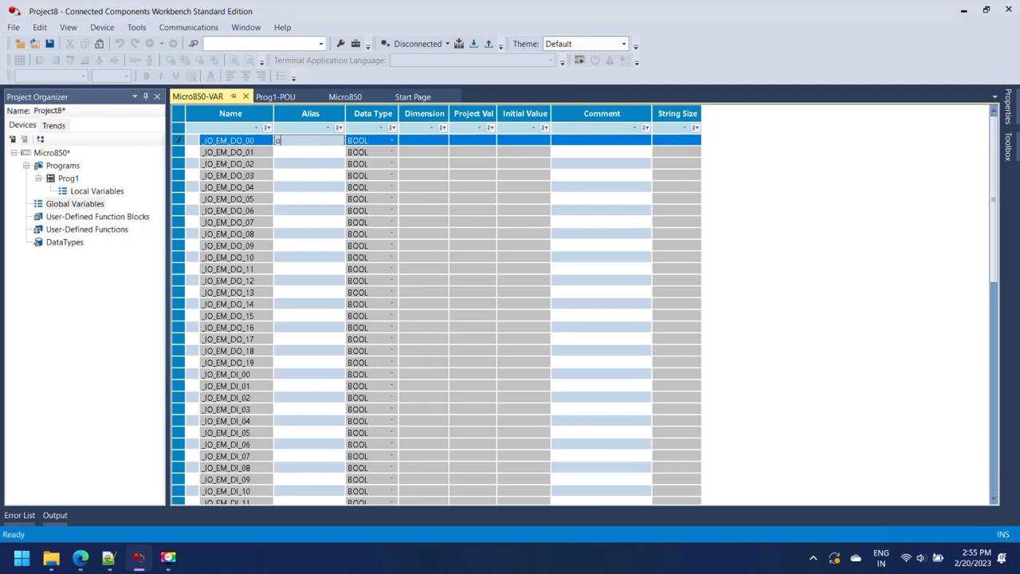
pyautogui.write('output')
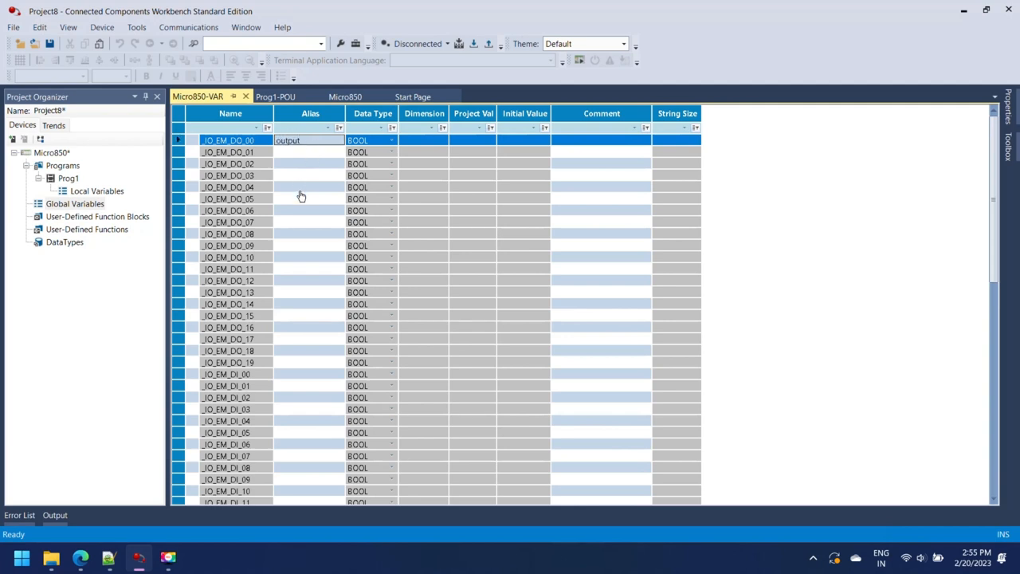
pyautogui.click(288, 373)
pyautogui.write('input')
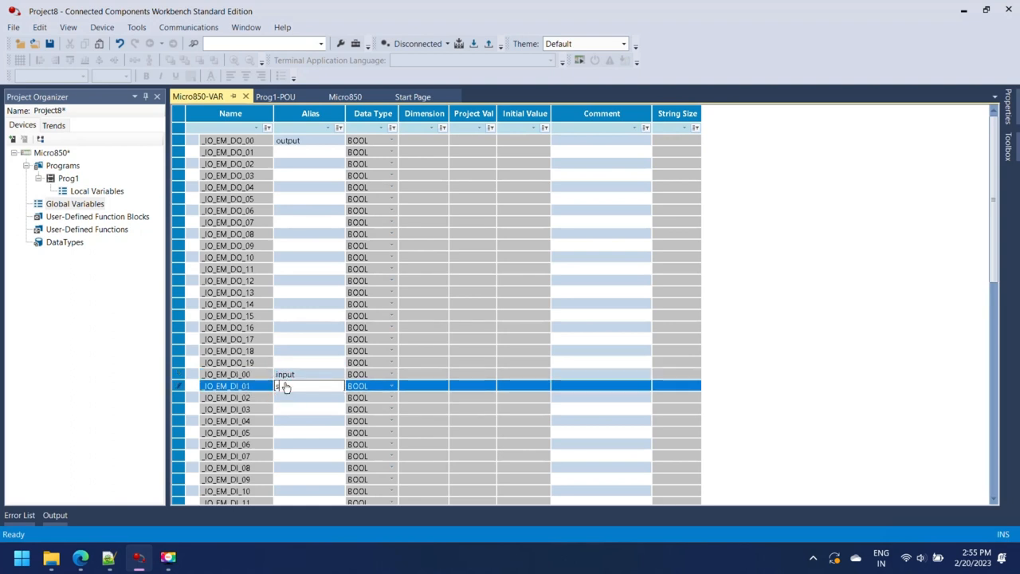
# Enter the start_timer alias and continue with the second digital output's alias
pyautogui.write('start_timer')
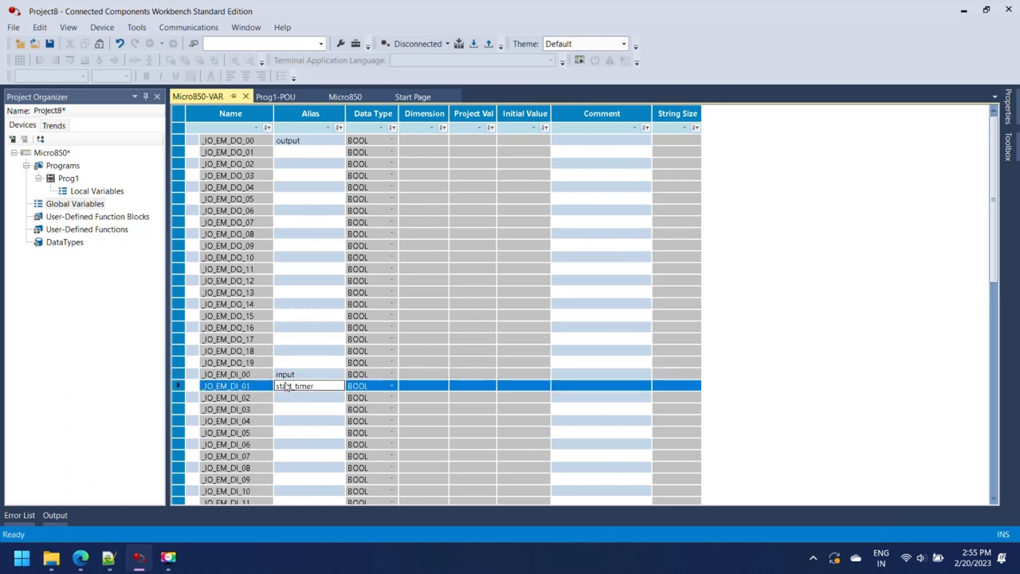
pyautogui.click(311, 153)
pyautogui.write('timer_done')
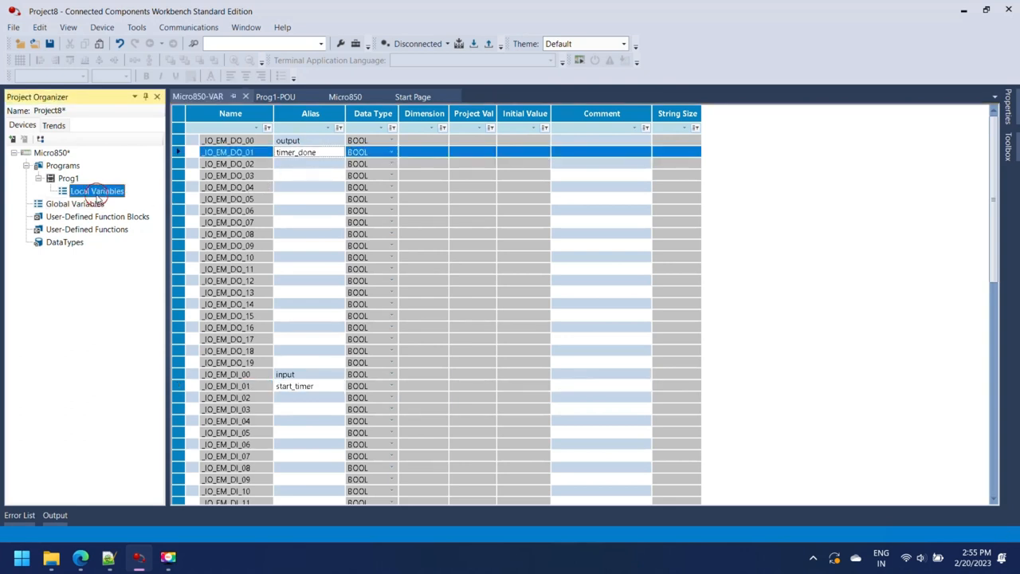
# Create two BOOL local variables, local_input and local_output, in Prog1's variable table
pyautogui.doubleClick(96, 191)
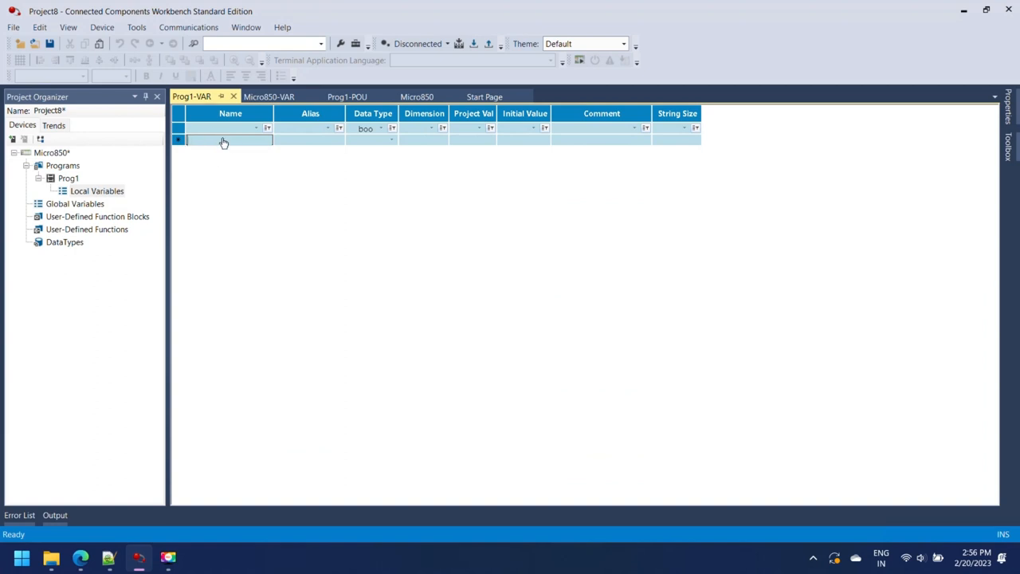
pyautogui.write('local')
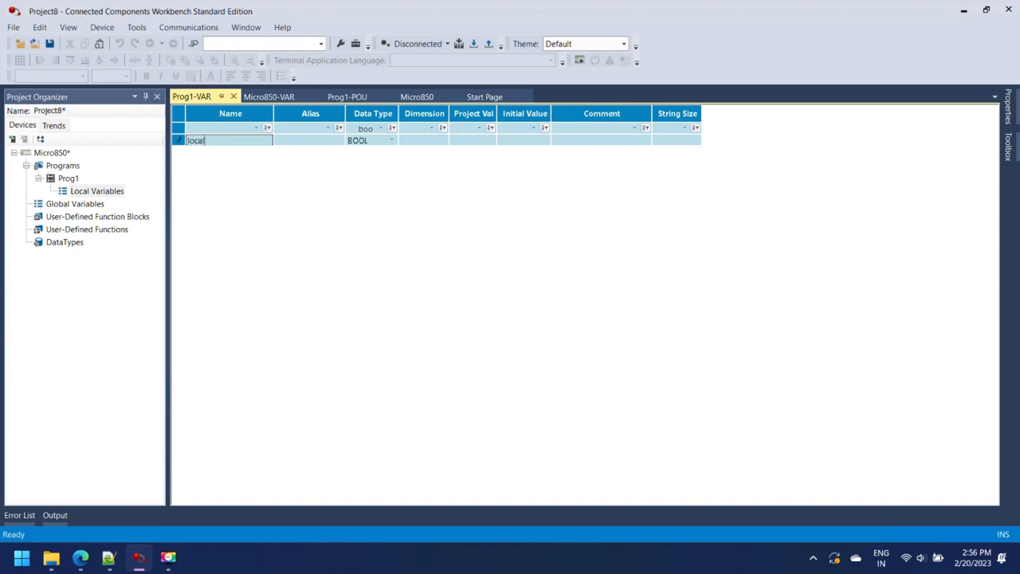
pyautogui.write('_inp')
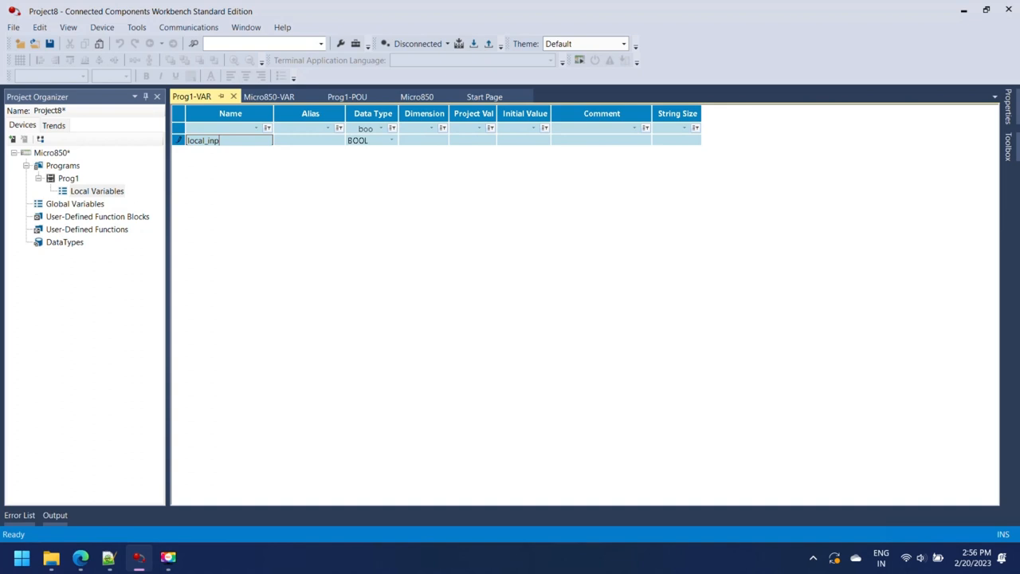
pyautogui.write('ut')
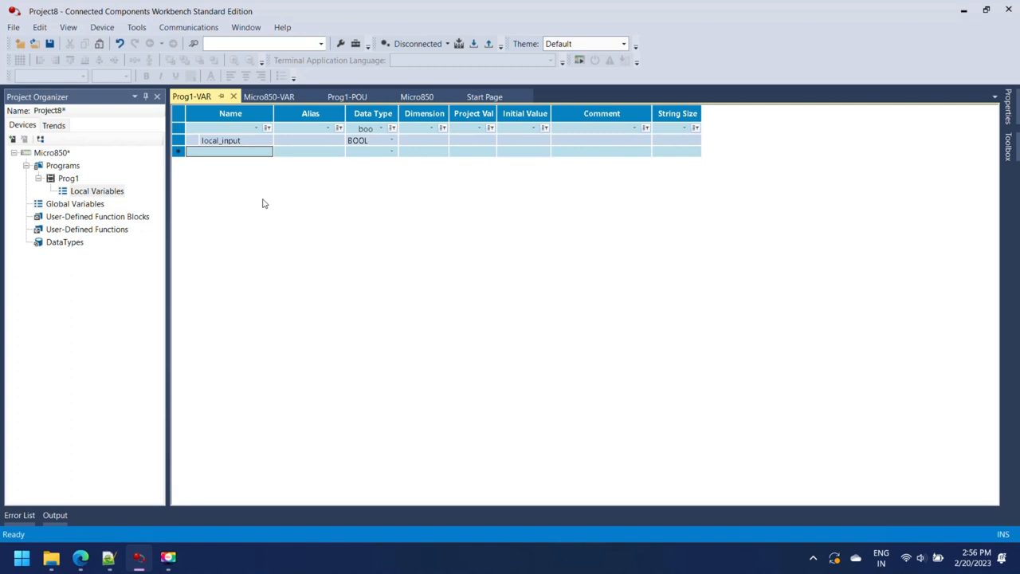
pyautogui.write('local_output')
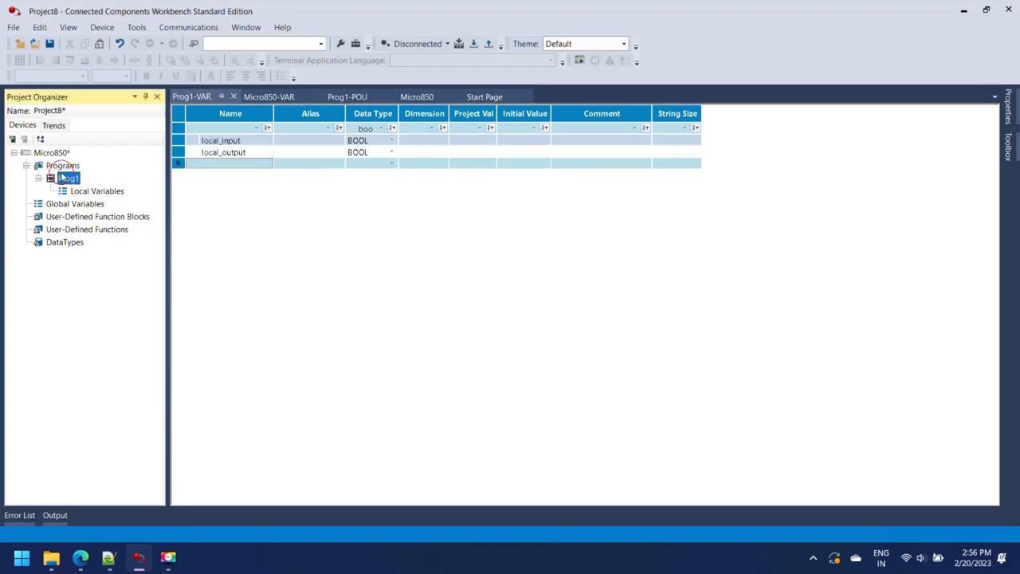
# Build rung 1 with contact _IO_EM_DI_00 driving coil _IO_EM_DO_00
pyautogui.doubleClick(67, 178)
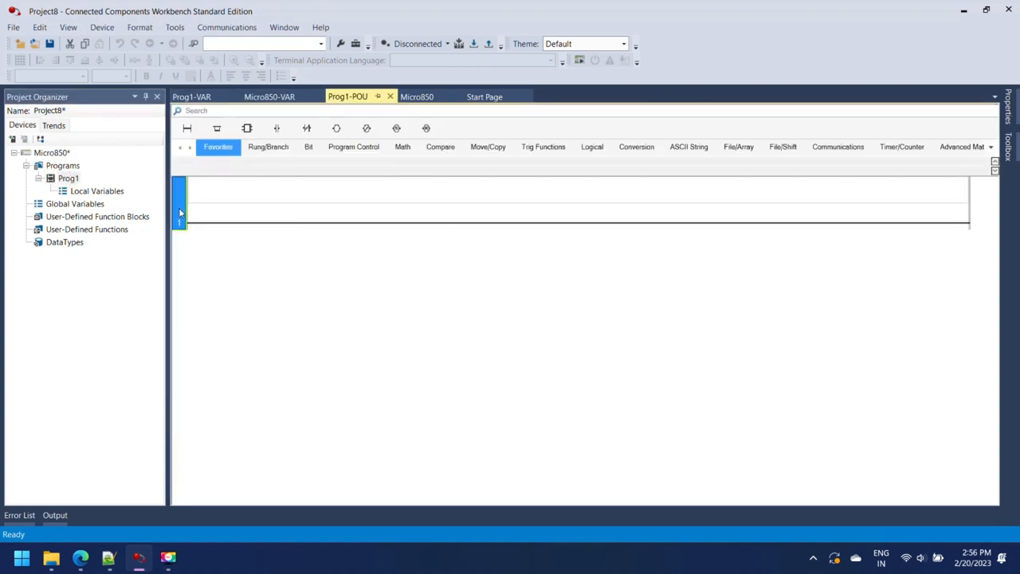
pyautogui.click(277, 128)
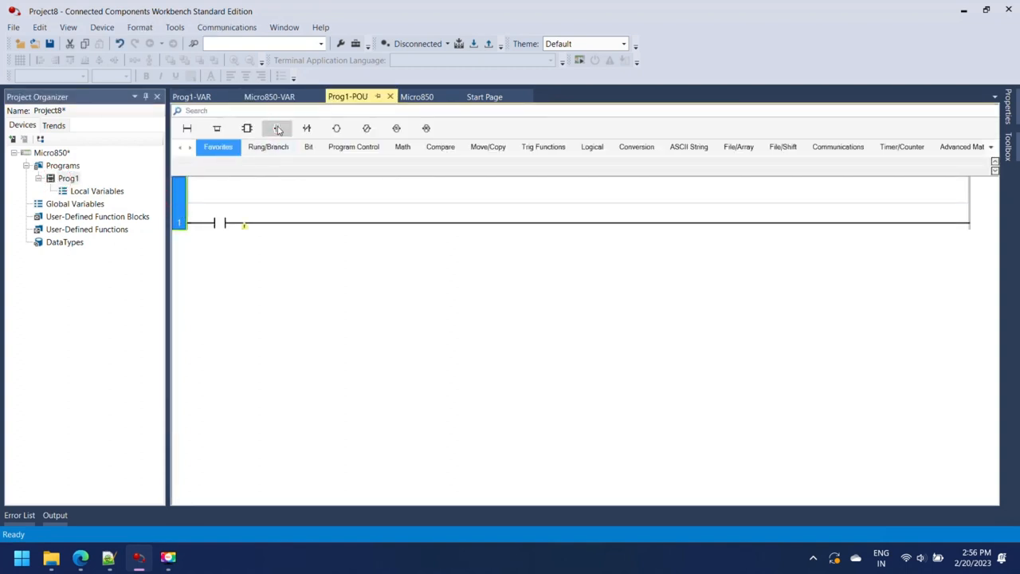
pyautogui.click(278, 127)
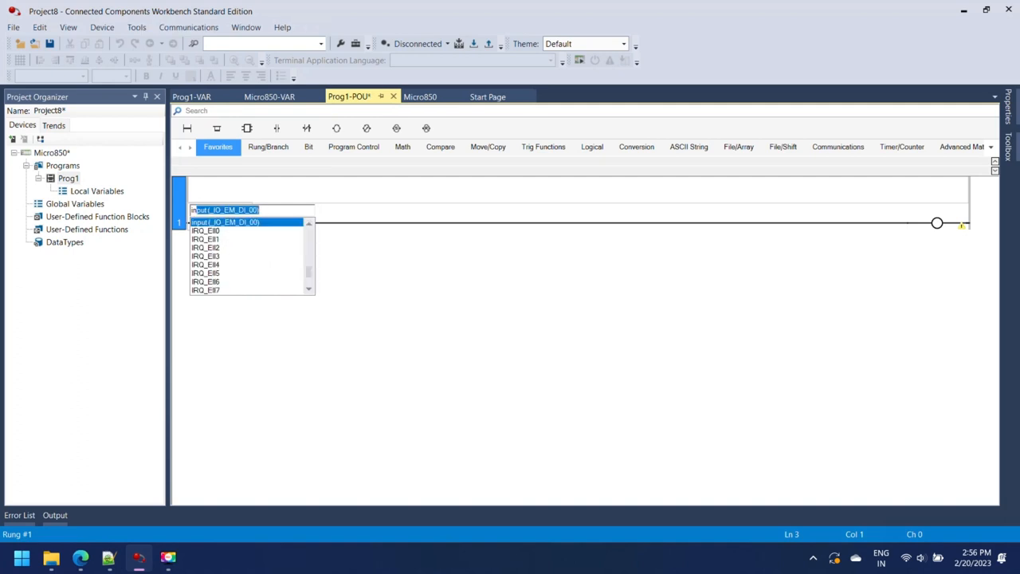
pyautogui.click(225, 222)
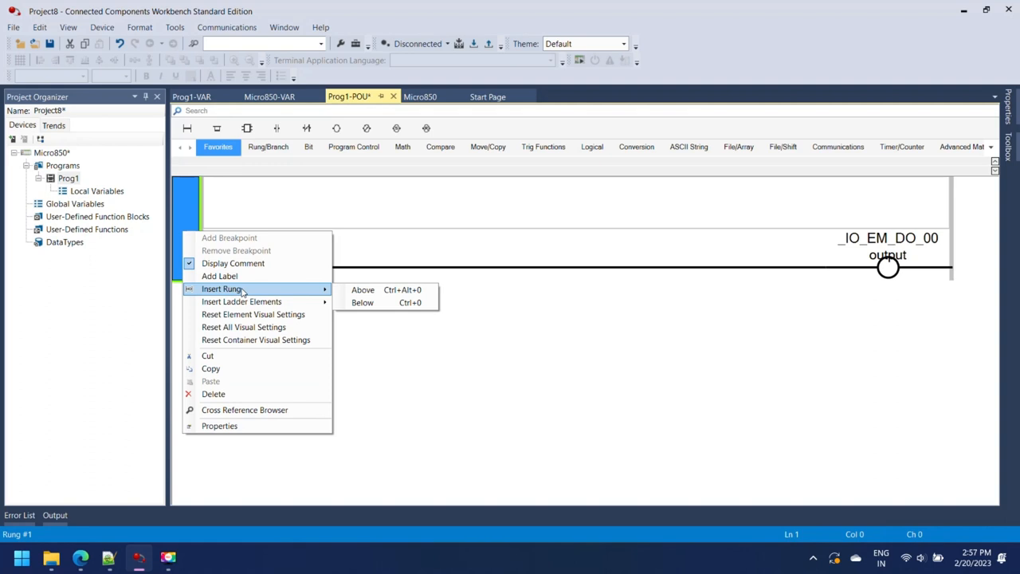
# Insert rung 2 below with local_input driving local_output
pyautogui.click(362, 302)
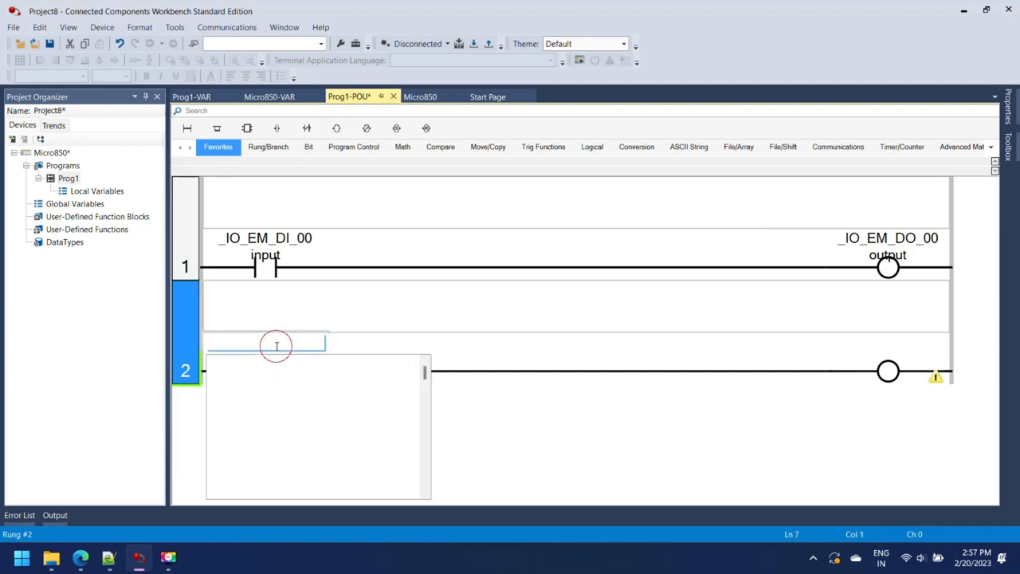
pyautogui.write('local_input')
pyautogui.click(888, 344)
pyautogui.write('local_output')
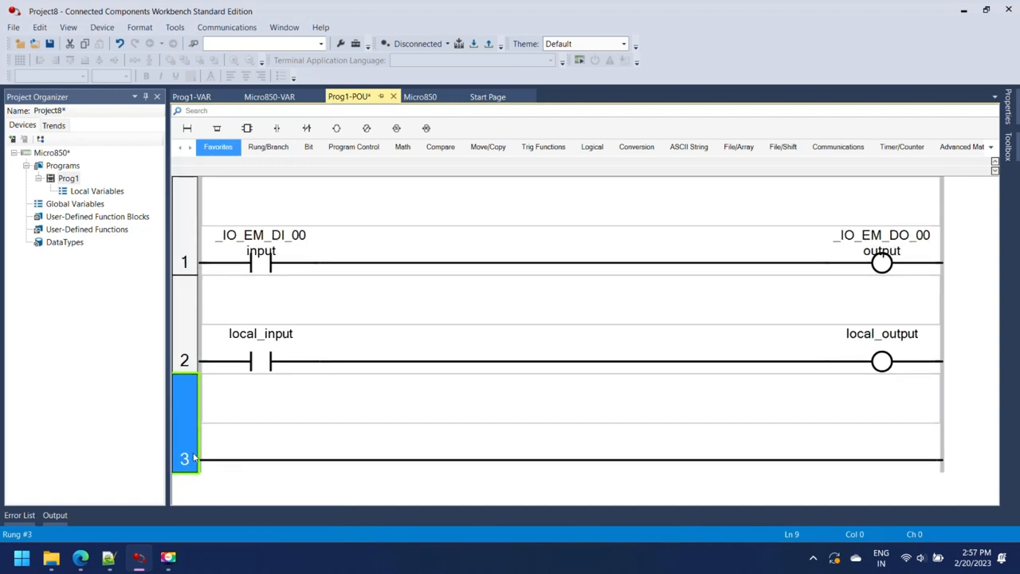
# Place a TON timer on rung 3 with a contact ahead of it and a coil after it
pyautogui.click(902, 146)
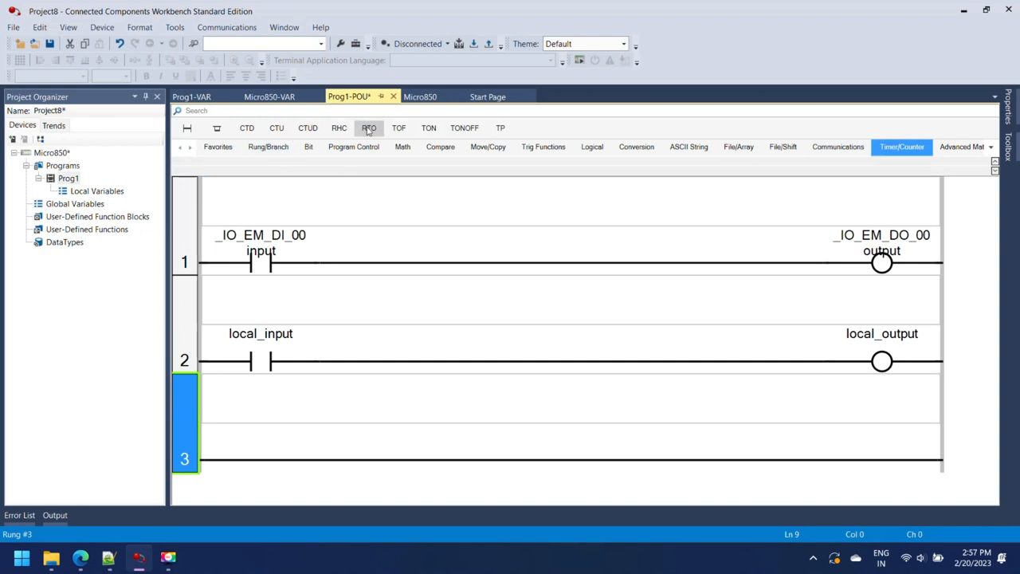
pyautogui.click(427, 127)
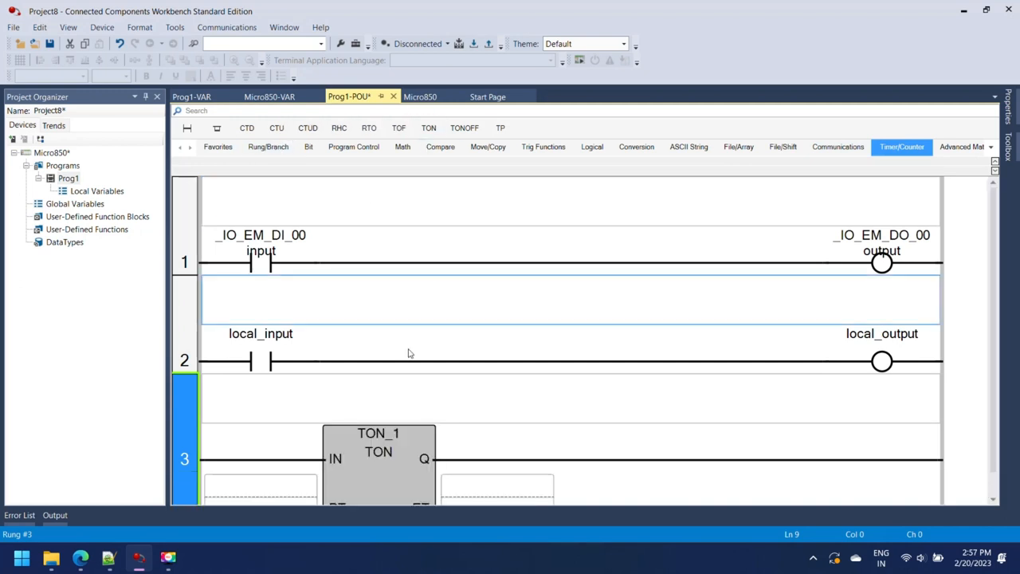
pyautogui.scroll(3)
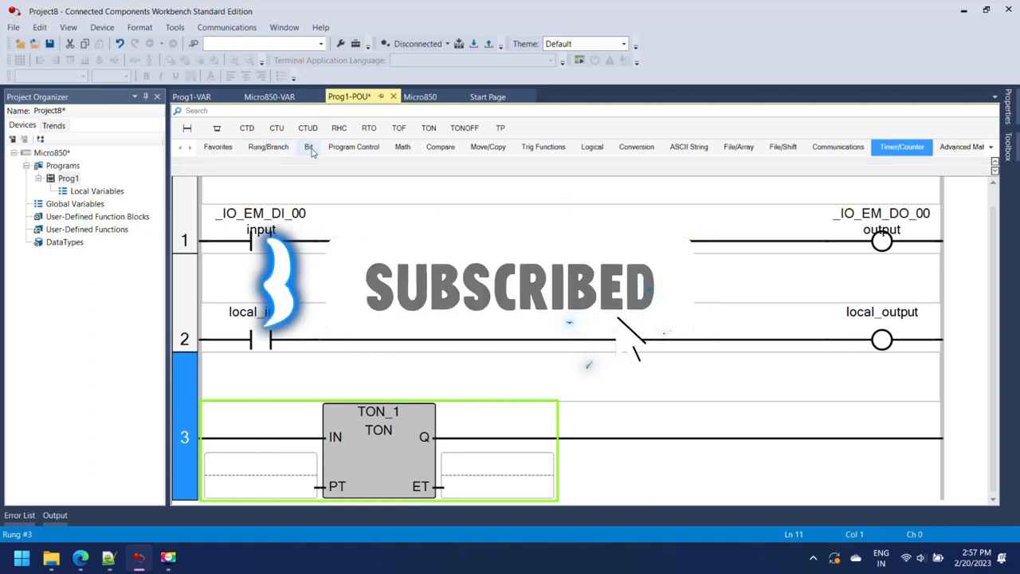
pyautogui.click(307, 146)
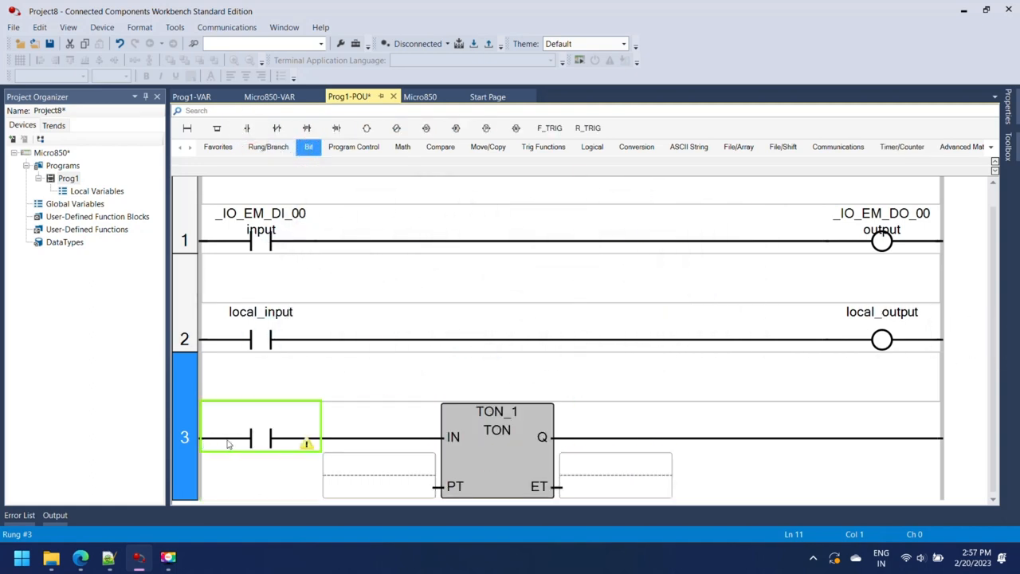
pyautogui.click(322, 217)
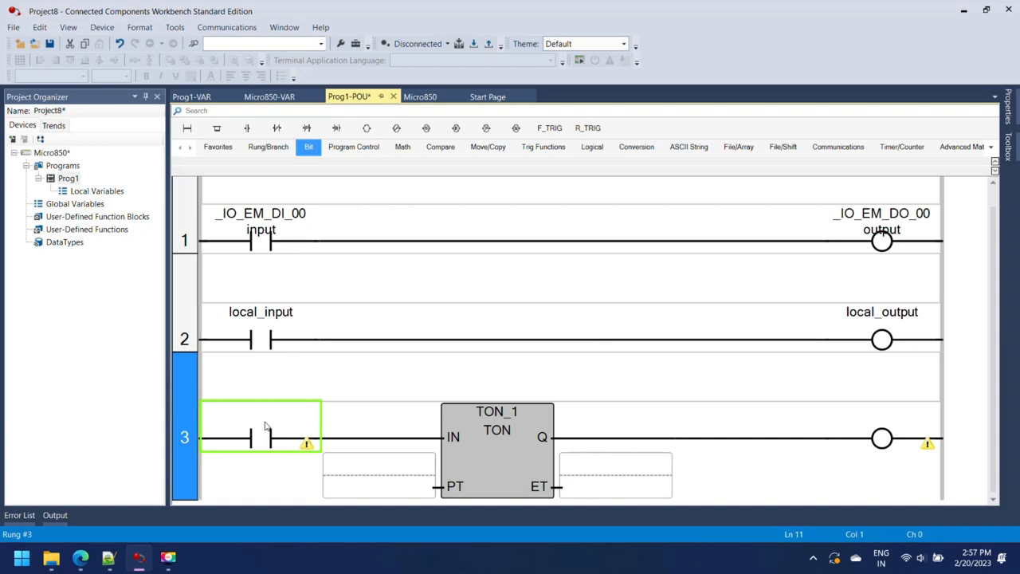
# Name the contact a, assign _IO_EM_DO_01 to the coil and set the timer preset to t#10s
pyautogui.doubleClick(262, 437)
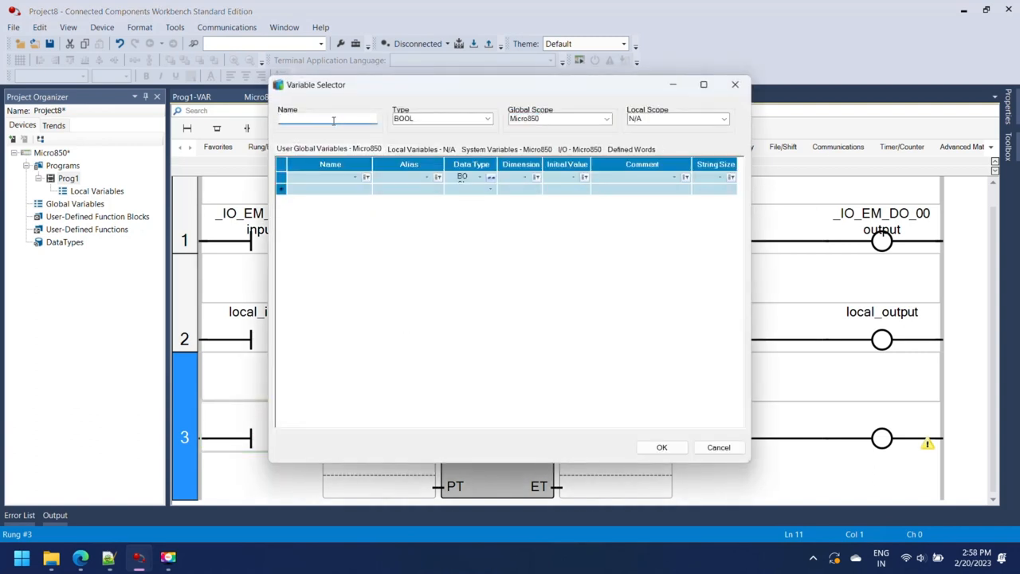
pyautogui.click(661, 446)
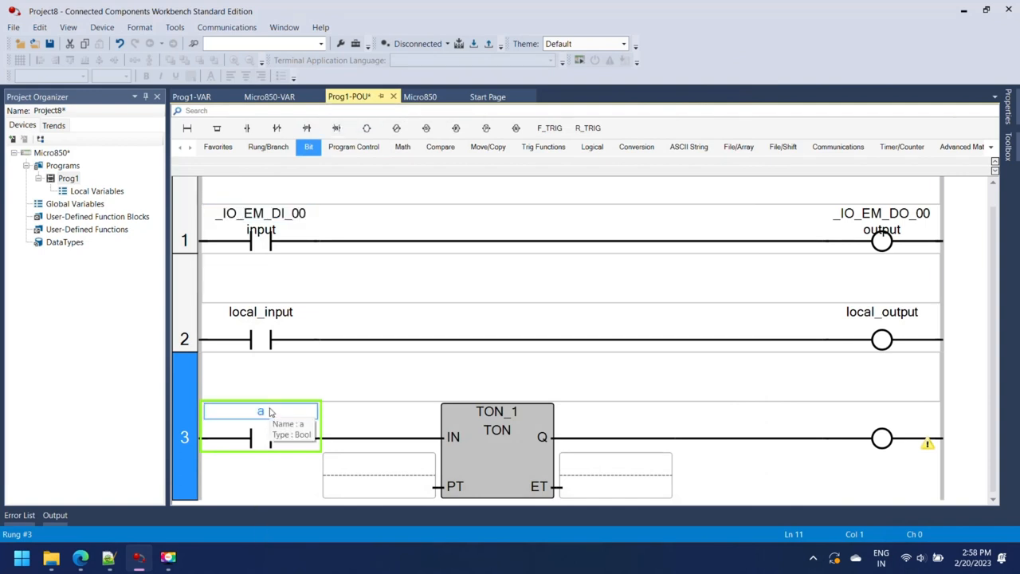
pyautogui.moveTo(836, 423)
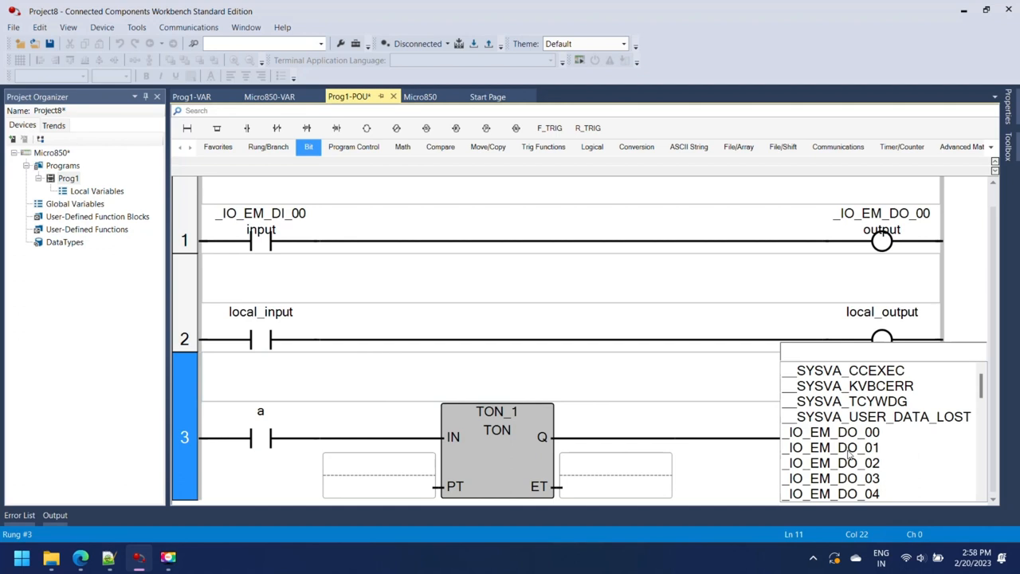
pyautogui.click(831, 446)
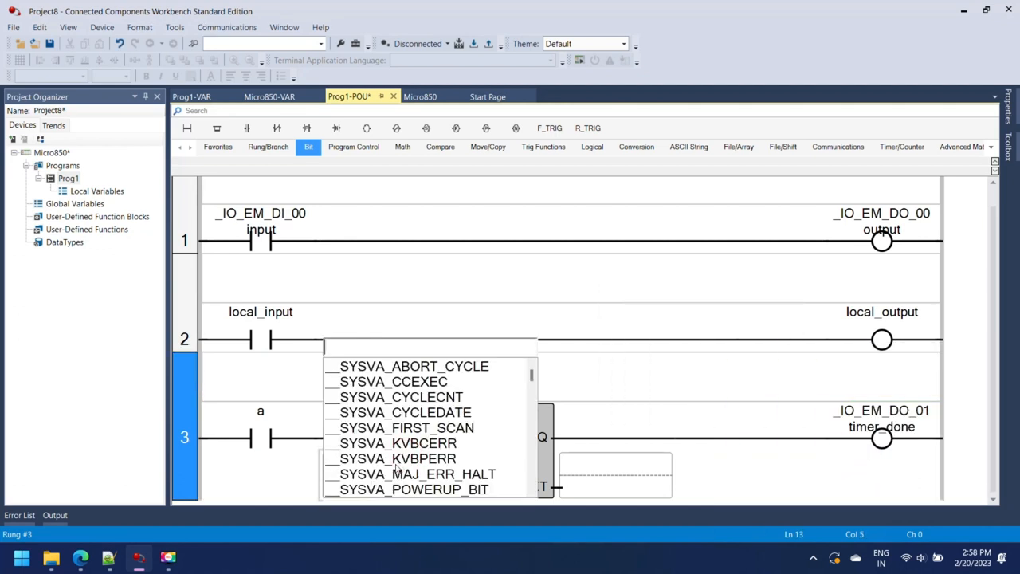
pyautogui.click(397, 459)
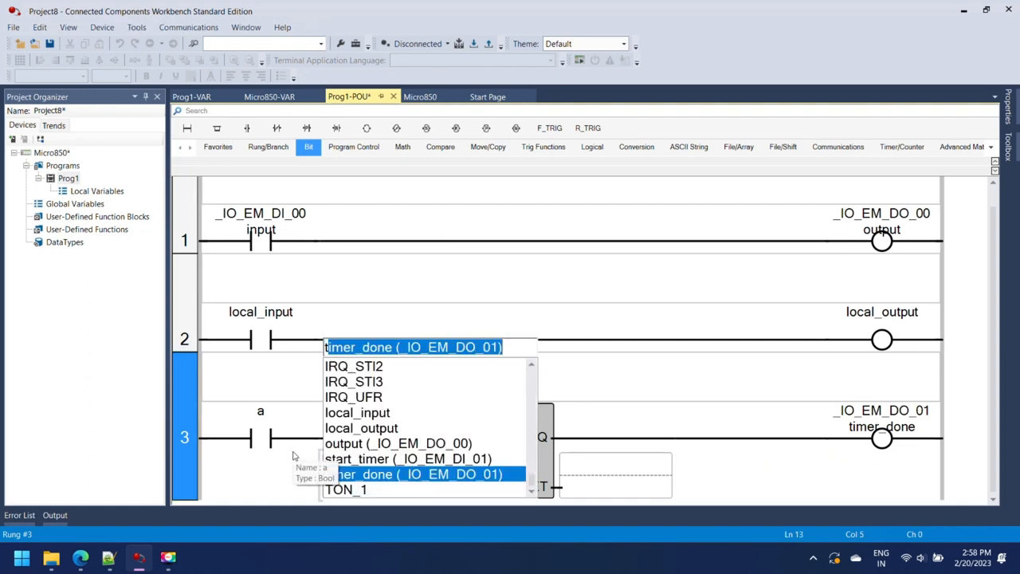
pyautogui.write('t#10s')
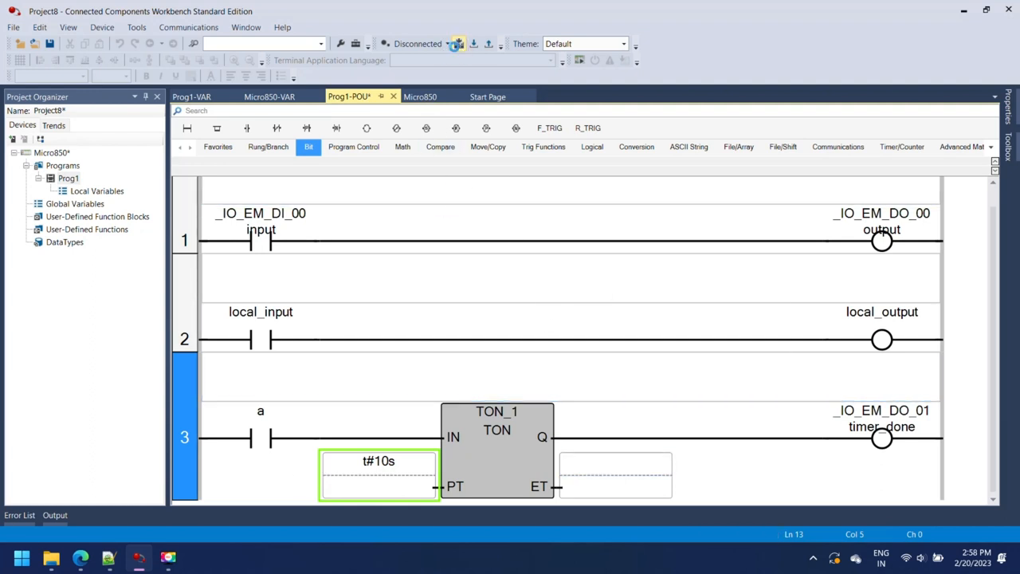
# Build the project and launch the Micro800 Simulator from the Tools menu
pyautogui.click(418, 97)
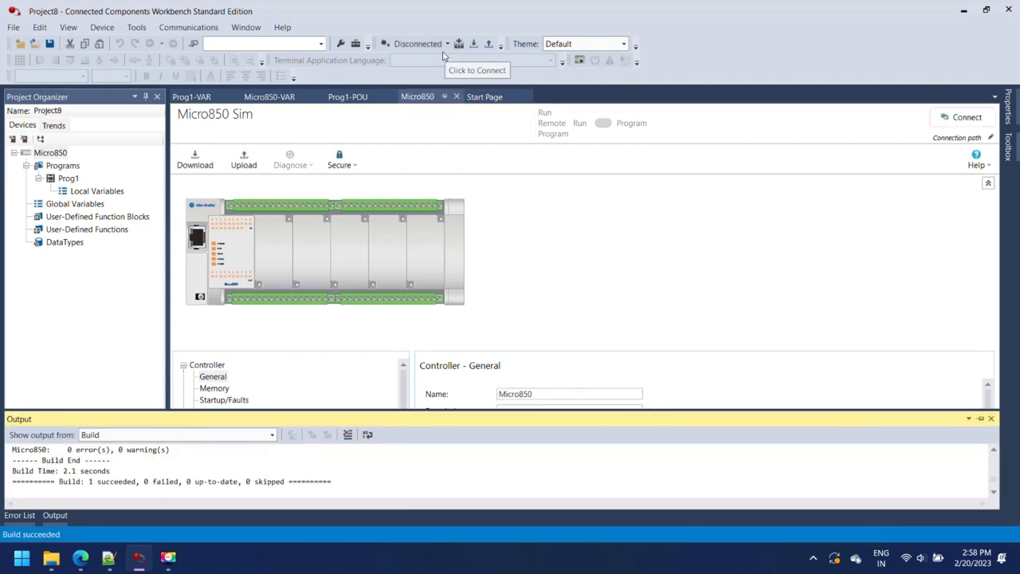
pyautogui.moveTo(207, 185)
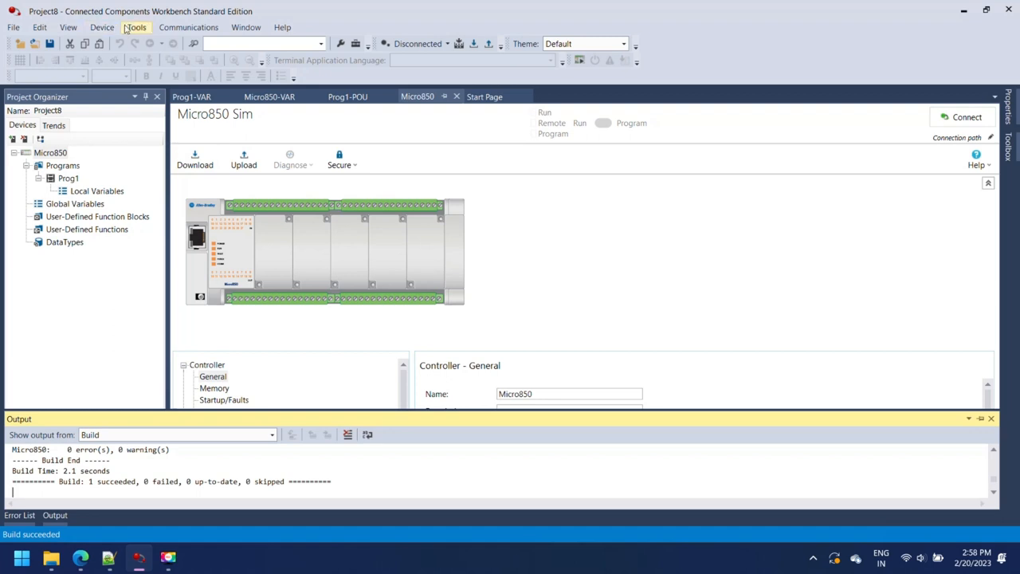
pyautogui.click(137, 27)
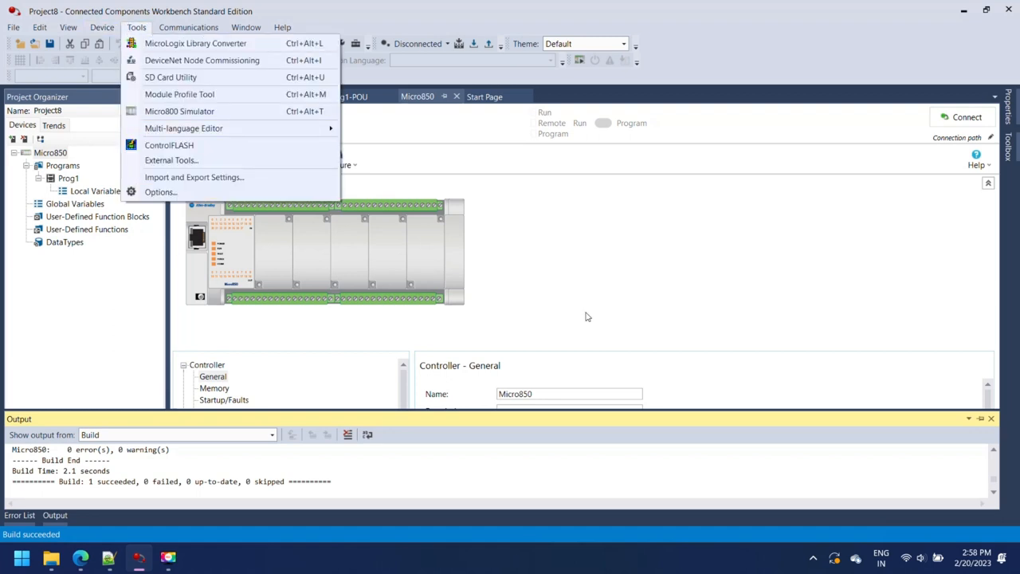
pyautogui.moveTo(204, 128)
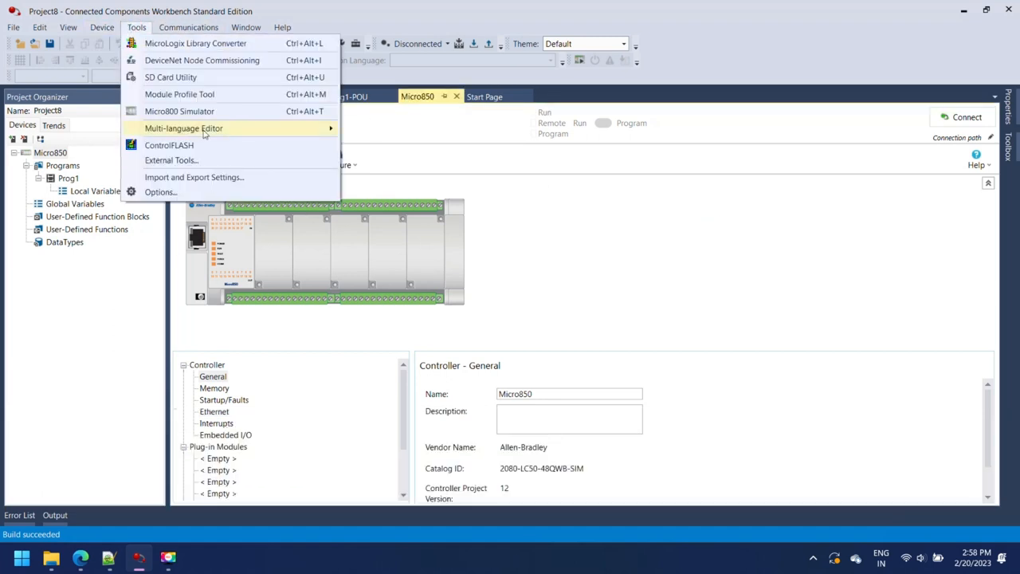
pyautogui.click(179, 112)
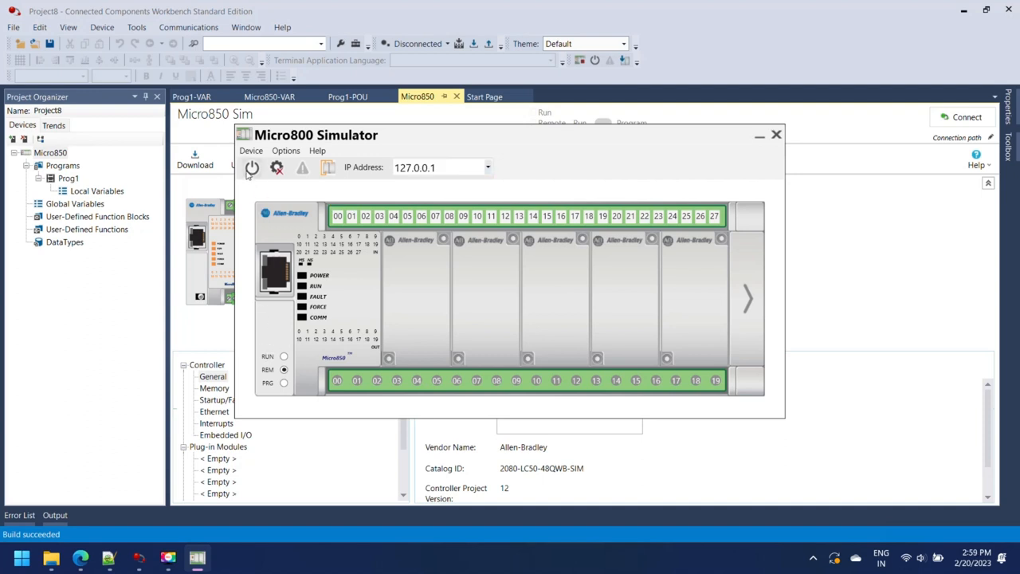
# In RSLinx Classic Lite add an Ethernet devices driver AB_ETH-1 mapped to station 127.0.0.1
pyautogui.click(252, 167)
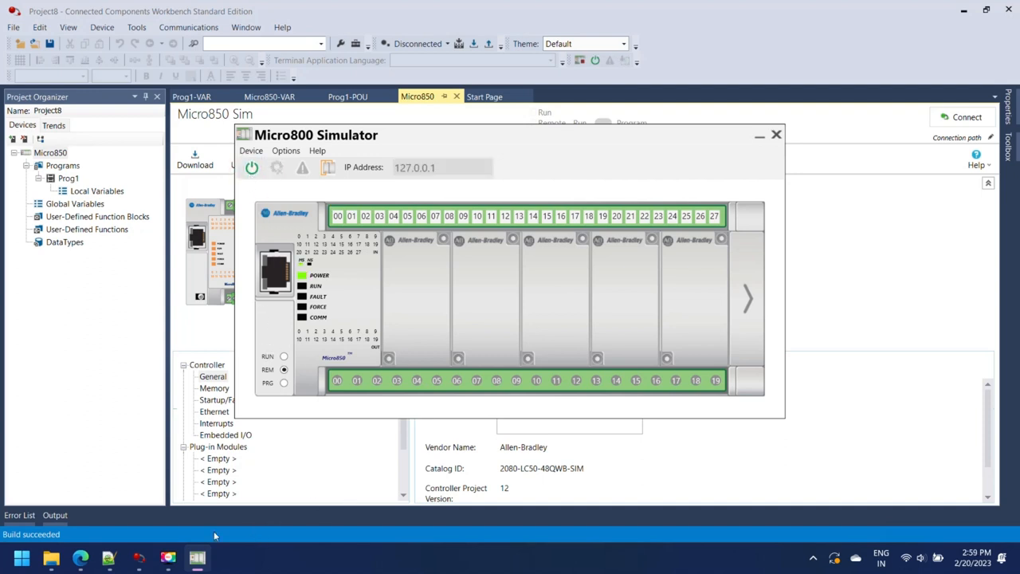
pyautogui.click(139, 80)
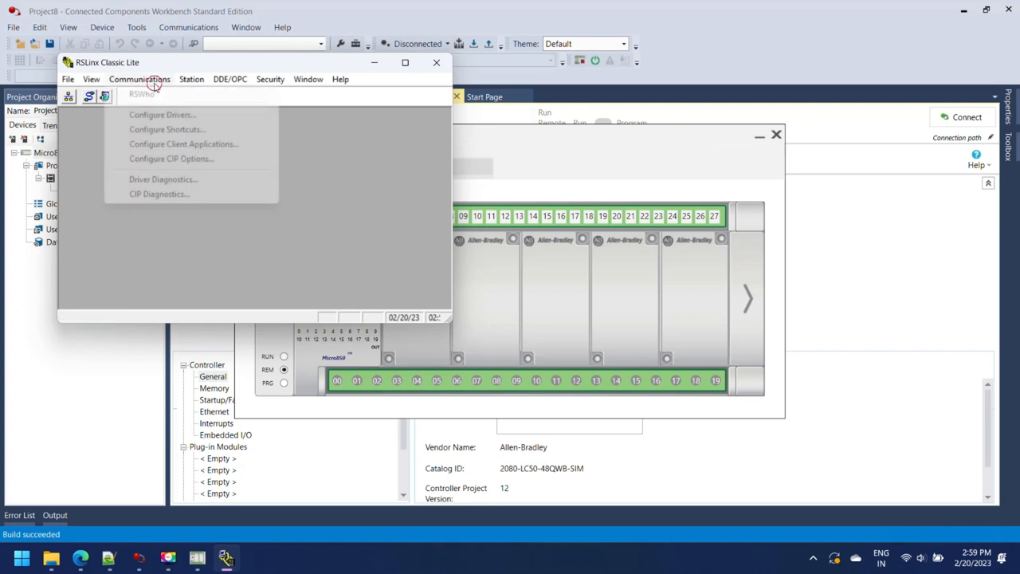
pyautogui.click(163, 115)
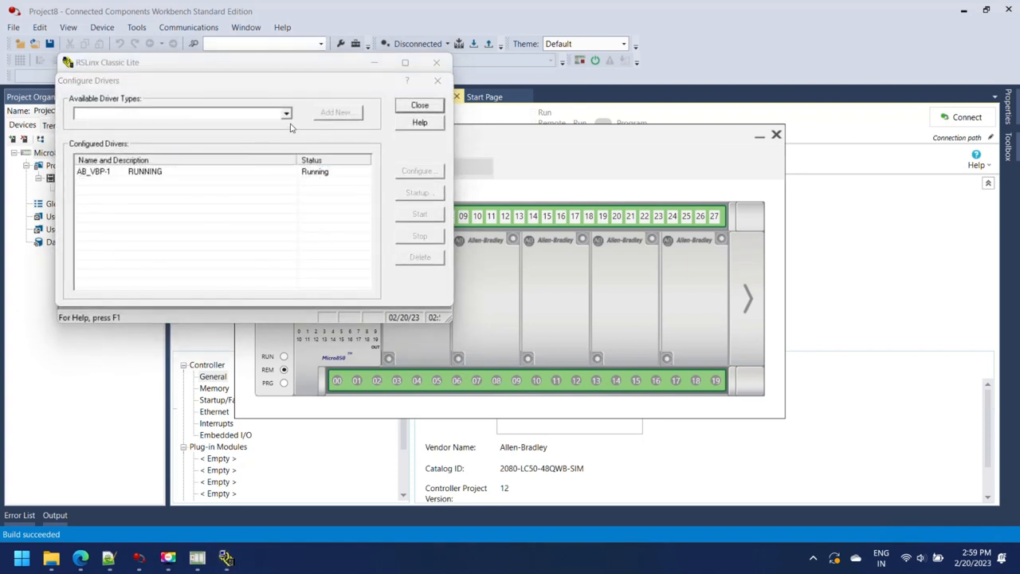
pyautogui.click(285, 113)
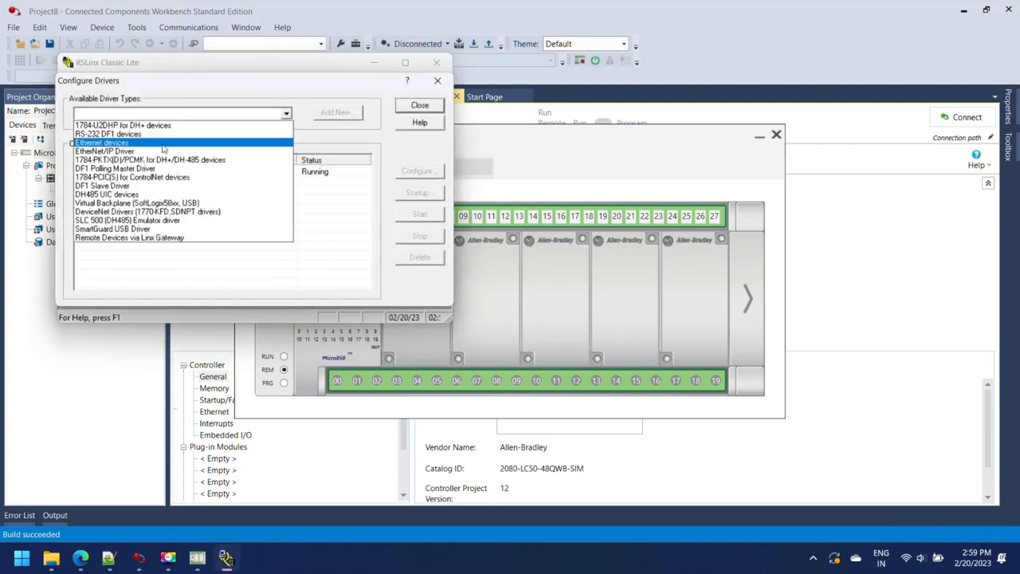
pyautogui.click(336, 111)
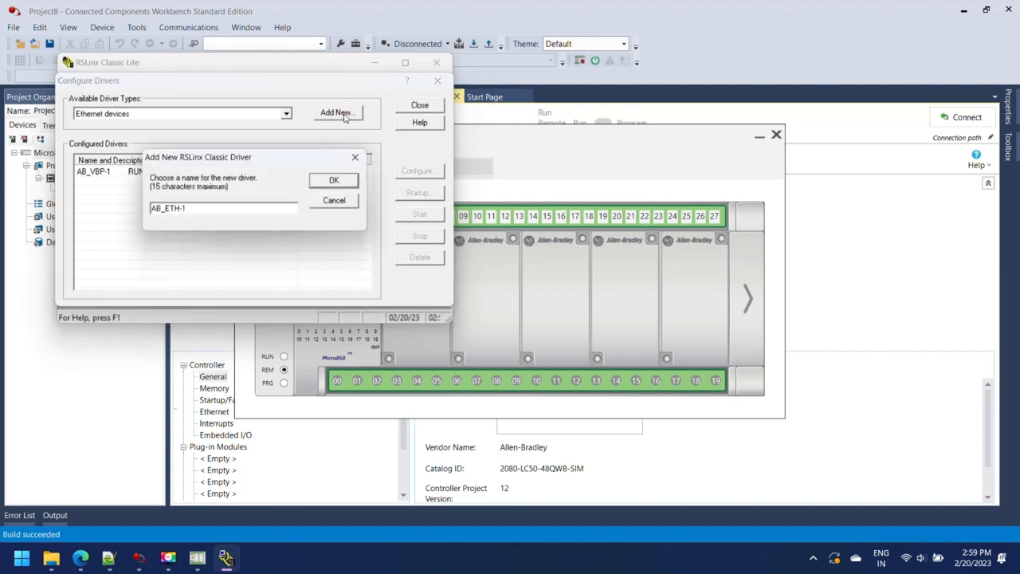
pyautogui.click(334, 178)
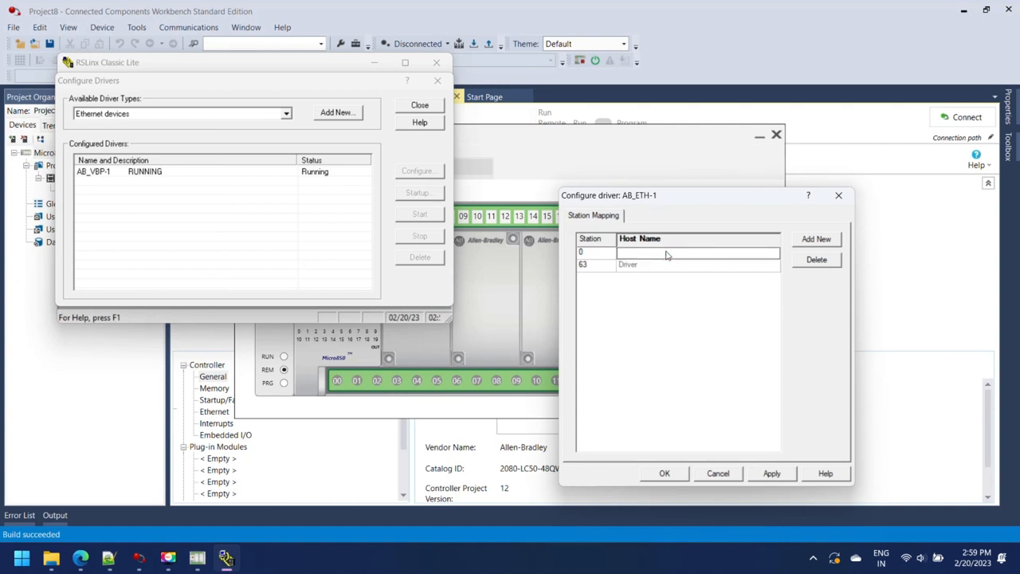
pyautogui.write('1')
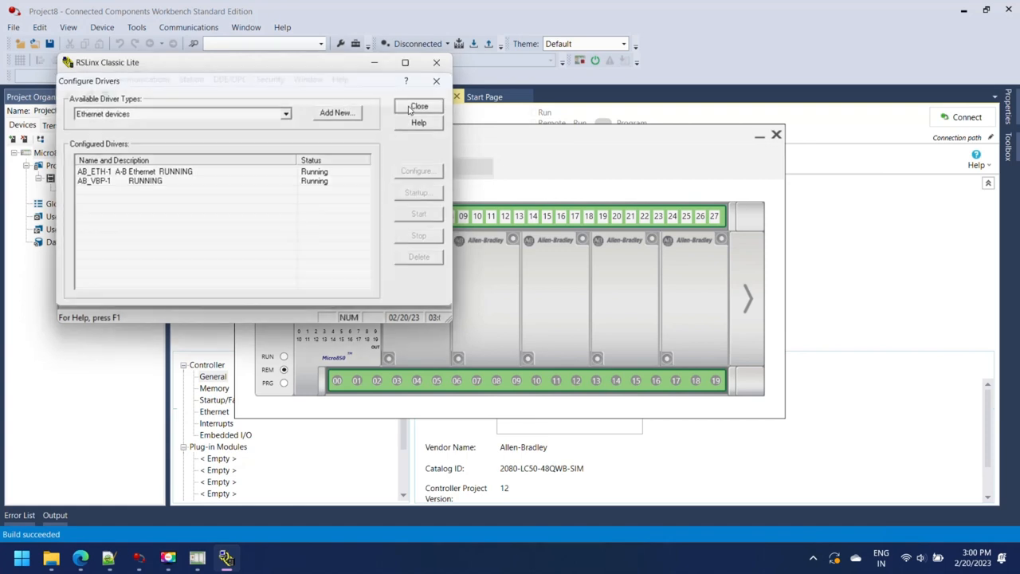
# Verify the Micro850 simulator appears in RSWho, then return to the workbench
pyautogui.click(418, 105)
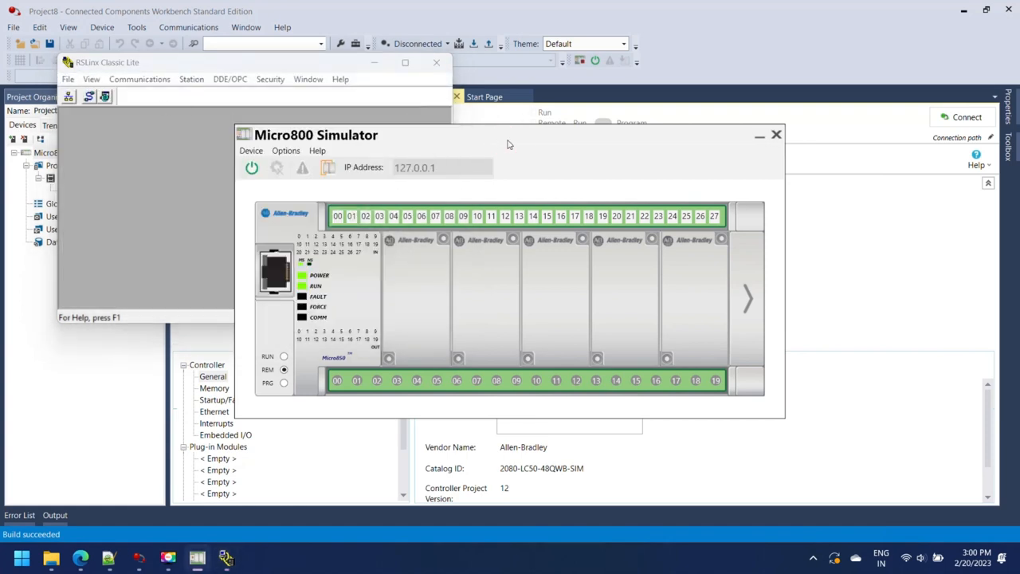
pyautogui.click(68, 96)
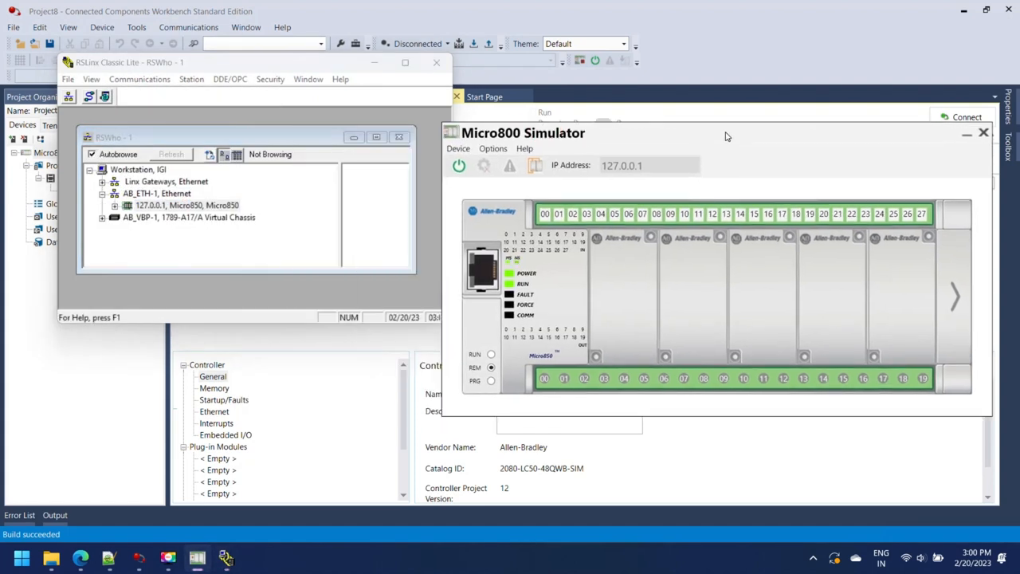
pyautogui.click(185, 204)
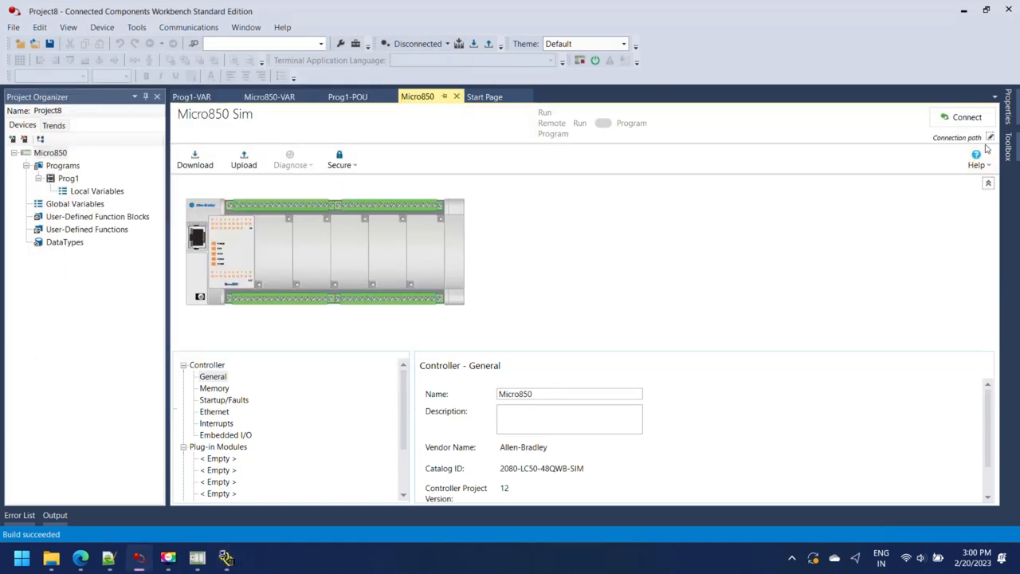
# Set the connection path to AB_ETH-1\127.0.0.1 for the simulator
pyautogui.click(991, 137)
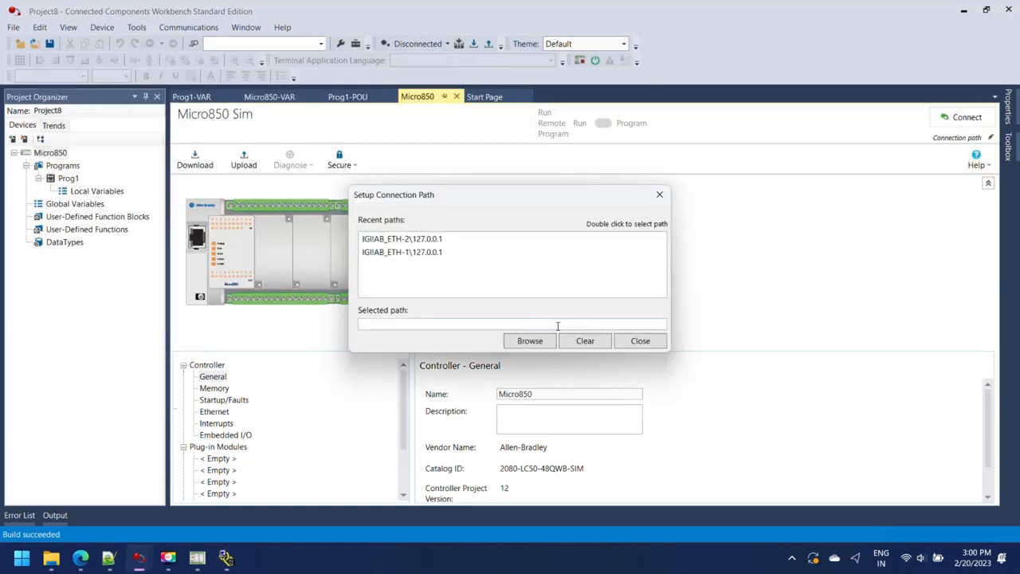
pyautogui.click(529, 341)
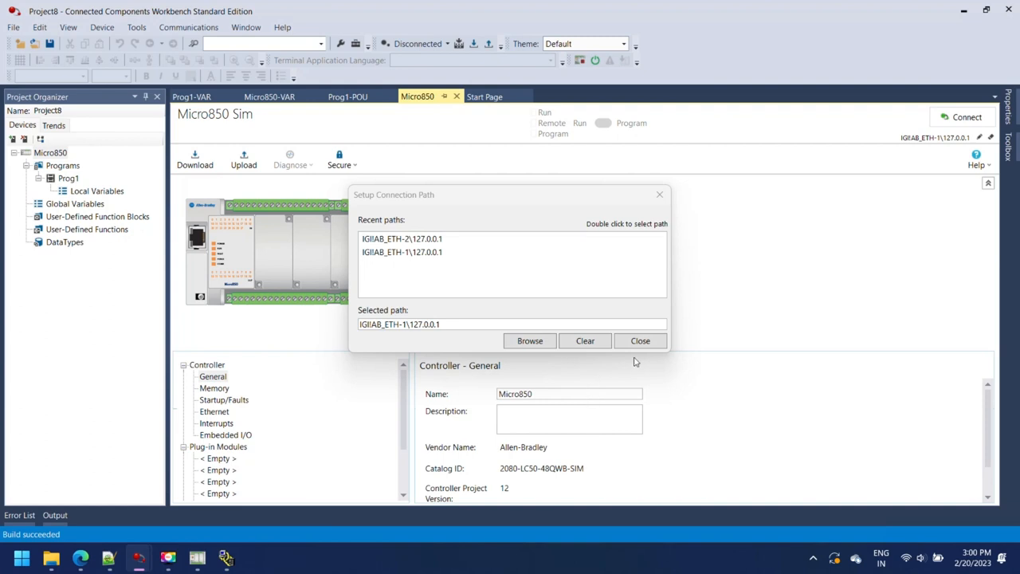
pyautogui.click(641, 341)
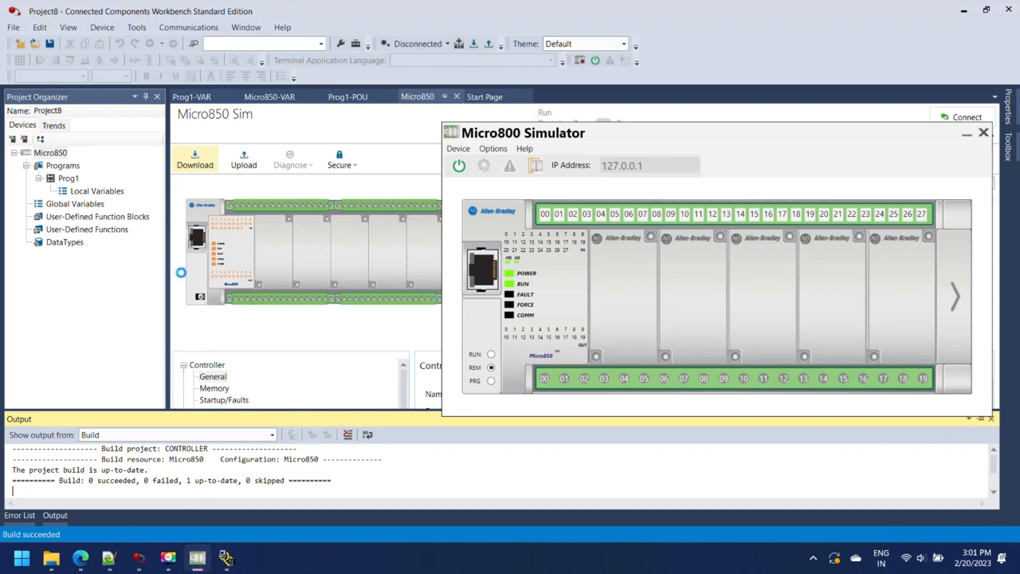
# Download the project, accept Remote Run, and bring the Prog1-POU ladder back into view
pyautogui.click(195, 144)
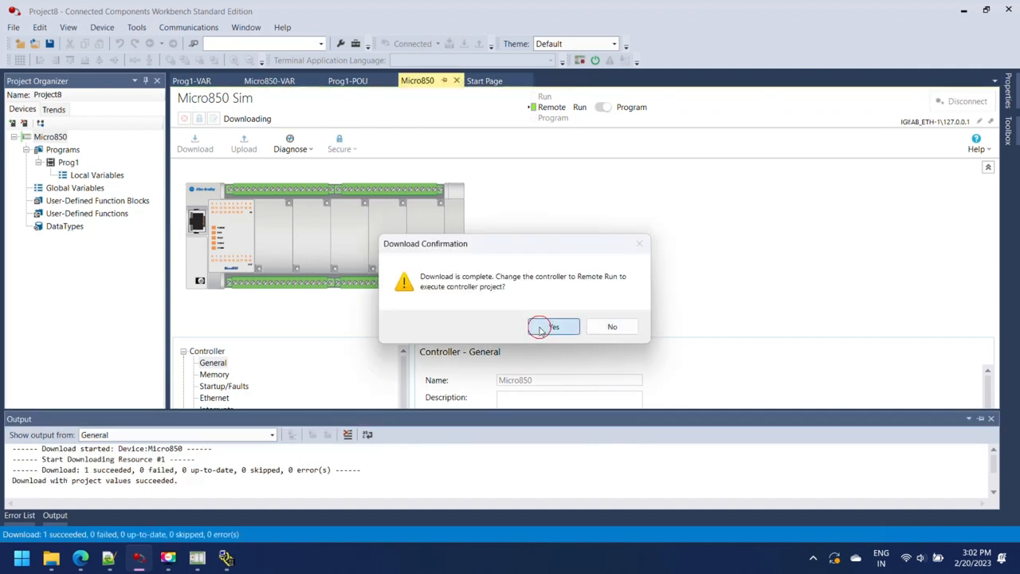
pyautogui.click(553, 325)
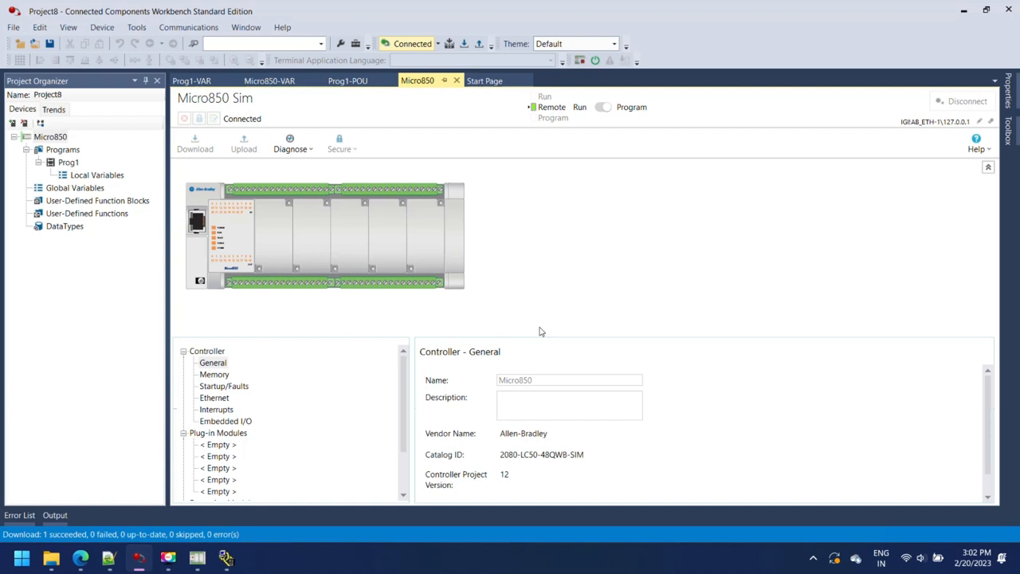
pyautogui.moveTo(406, 389)
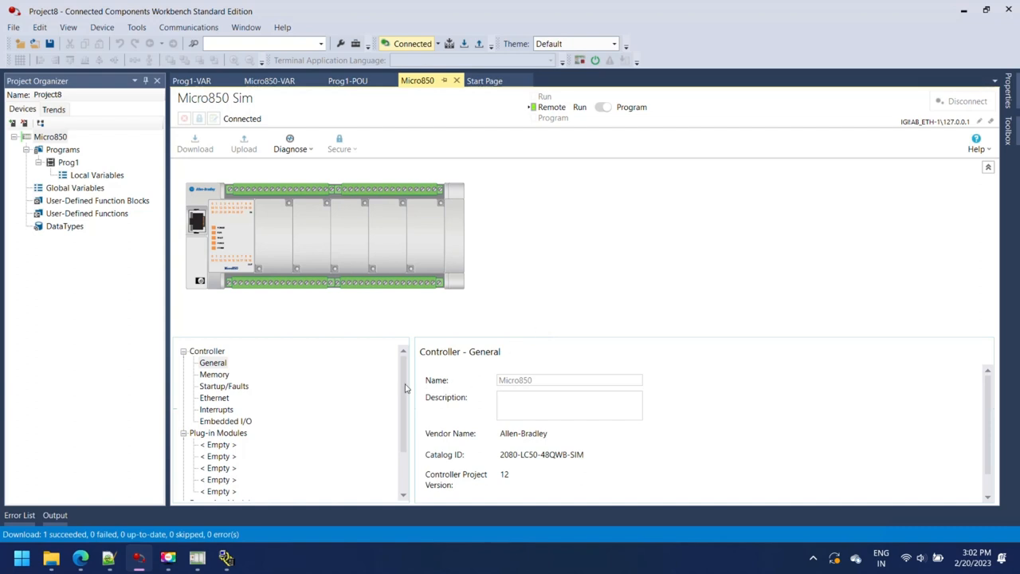
pyautogui.click(602, 107)
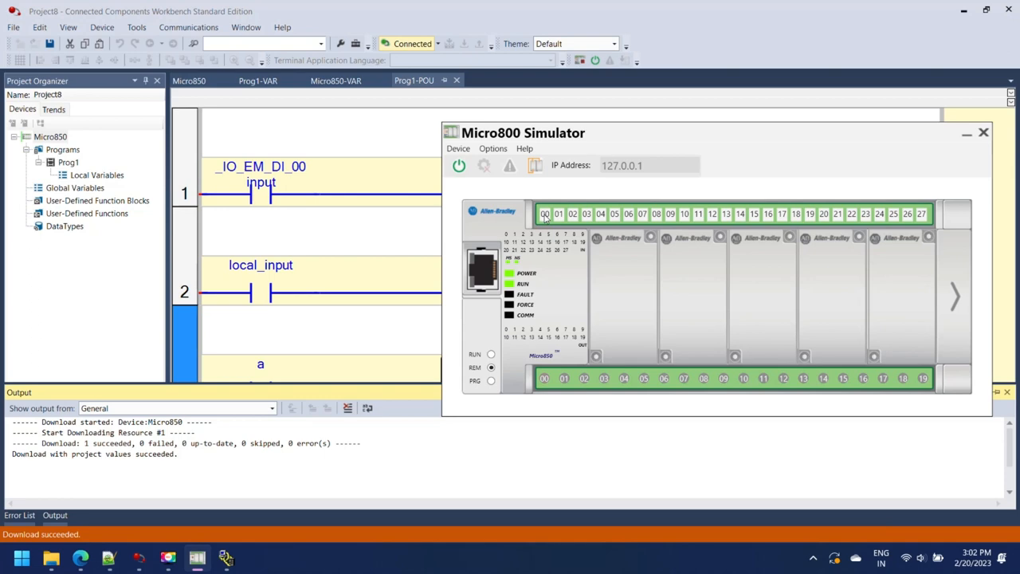
# Move the Micro800 Simulator window aside so the live rungs and outputs are visible
pyautogui.moveTo(523, 132); pyautogui.dragTo(537, 302)
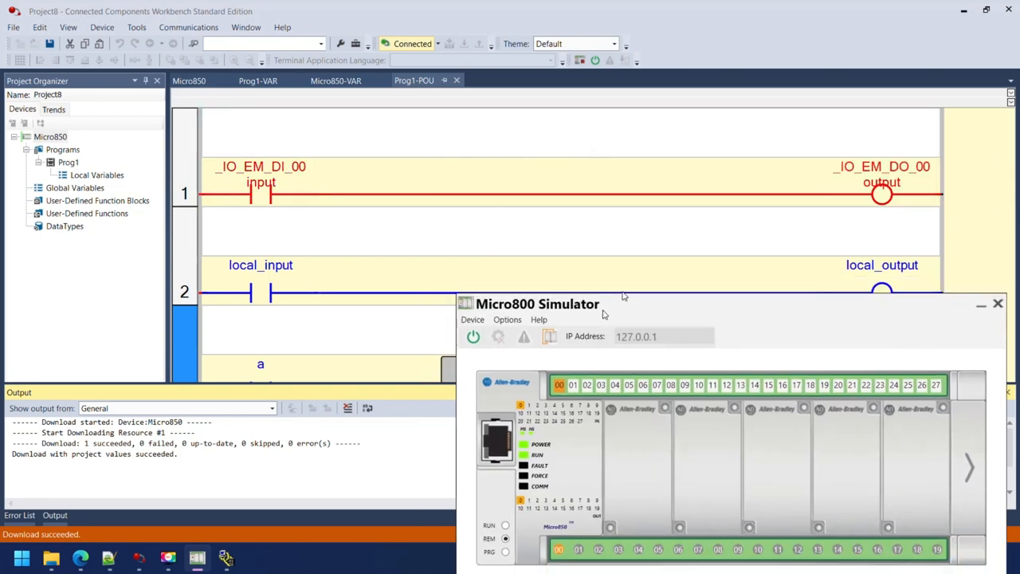
pyautogui.moveTo(537, 303); pyautogui.dragTo(583, 259)
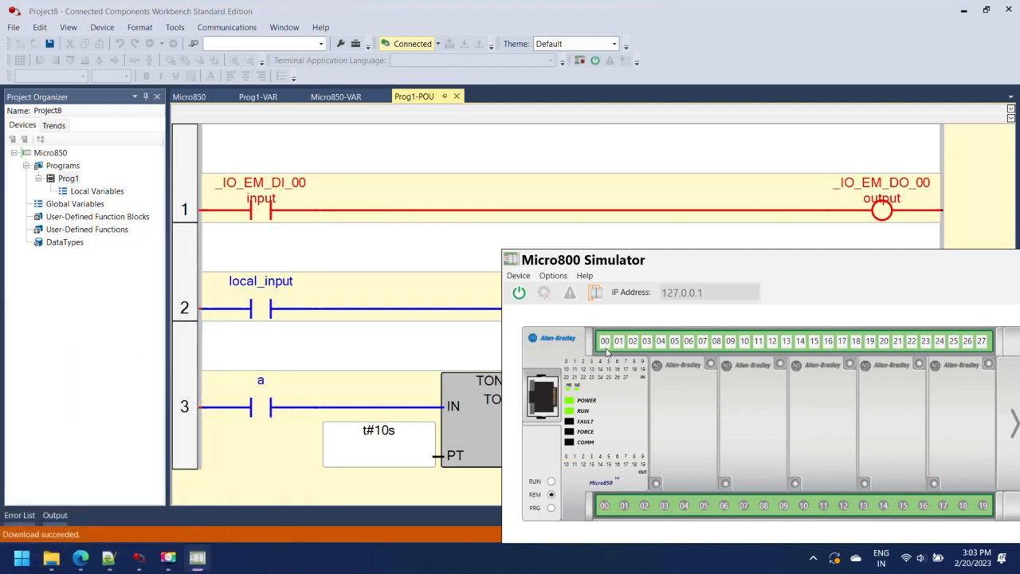
# Toggle Boolean Value on local_input and contact a to energize the rungs and run the TON timer to T#10s
pyautogui.rightClick(261, 309)
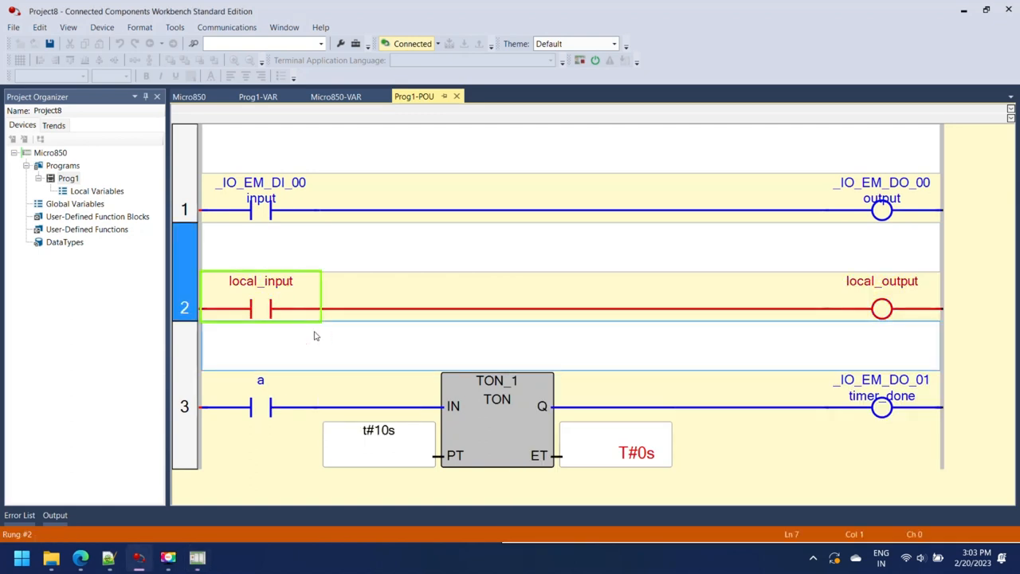
pyautogui.rightClick(261, 309)
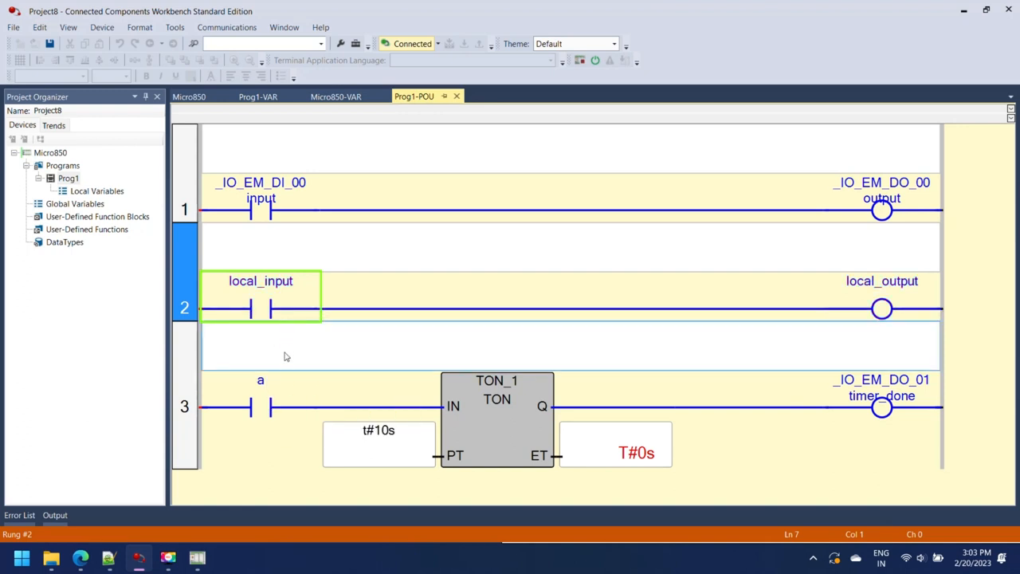
pyautogui.rightClick(259, 408)
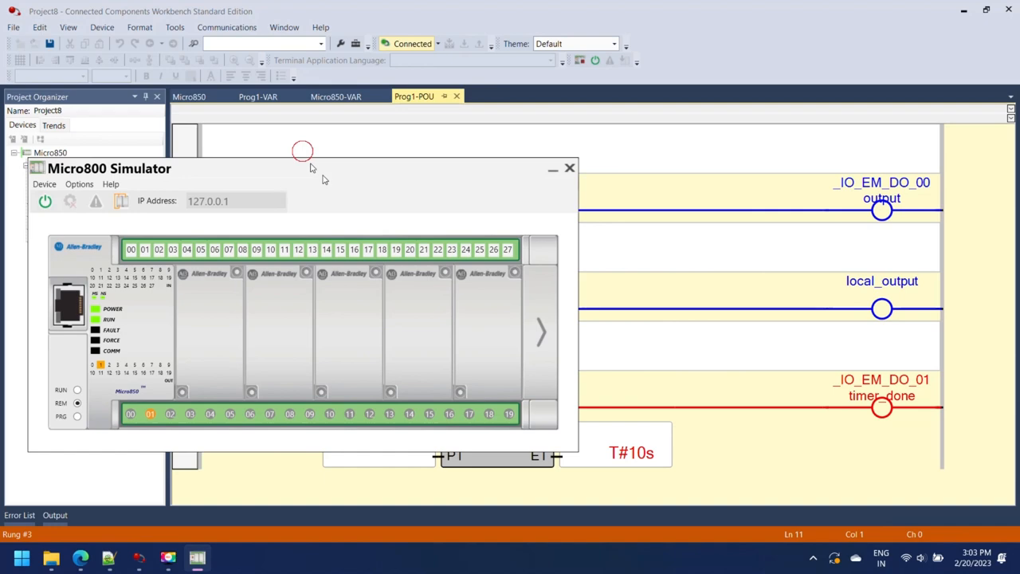
pyautogui.rightClick(260, 406)
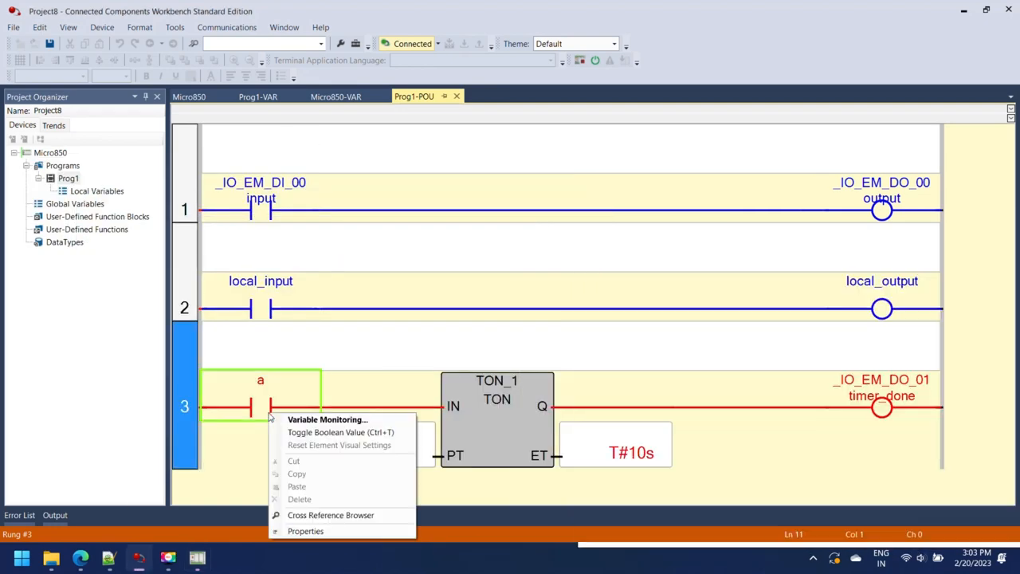